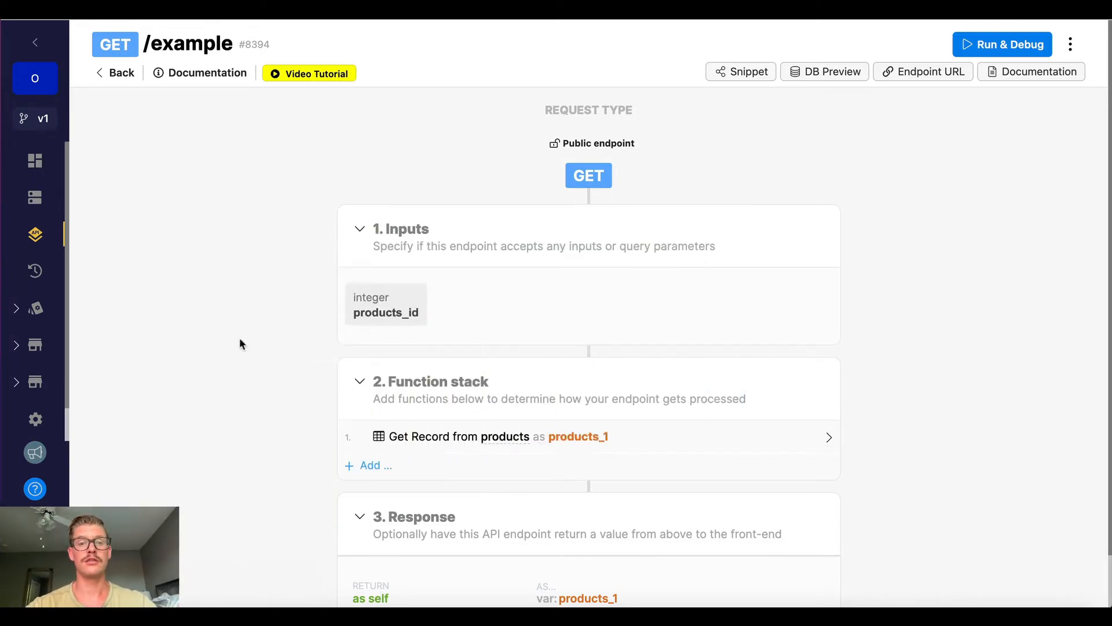
# Run the endpoint in Run & Debug with products_id 1, returning the Coffee Mug record.
pyautogui.scroll(-3)
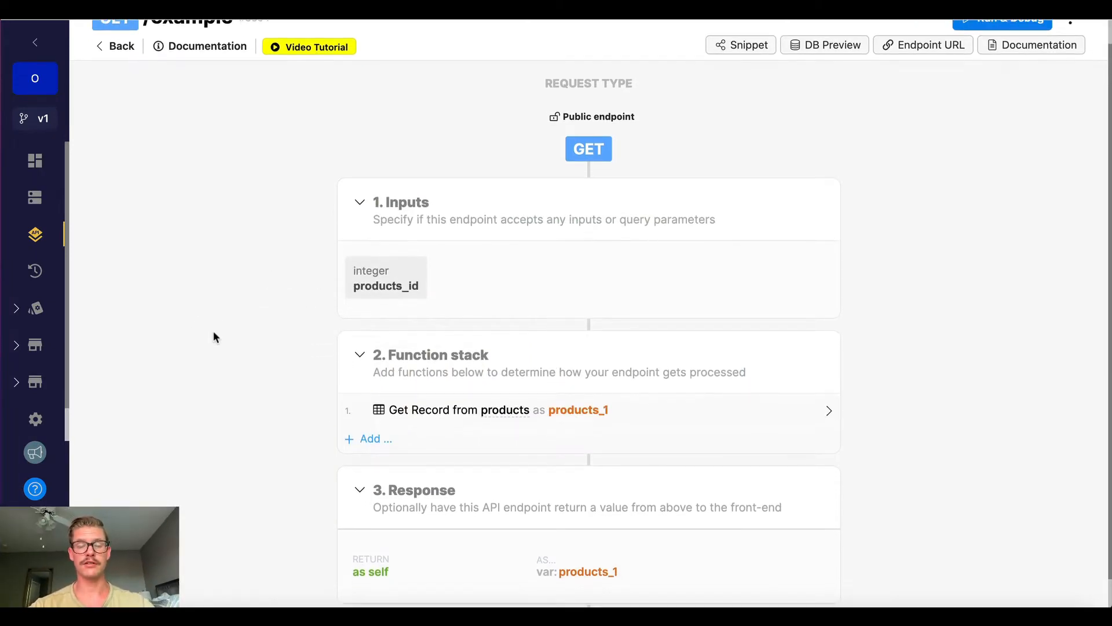
pyautogui.scroll(3)
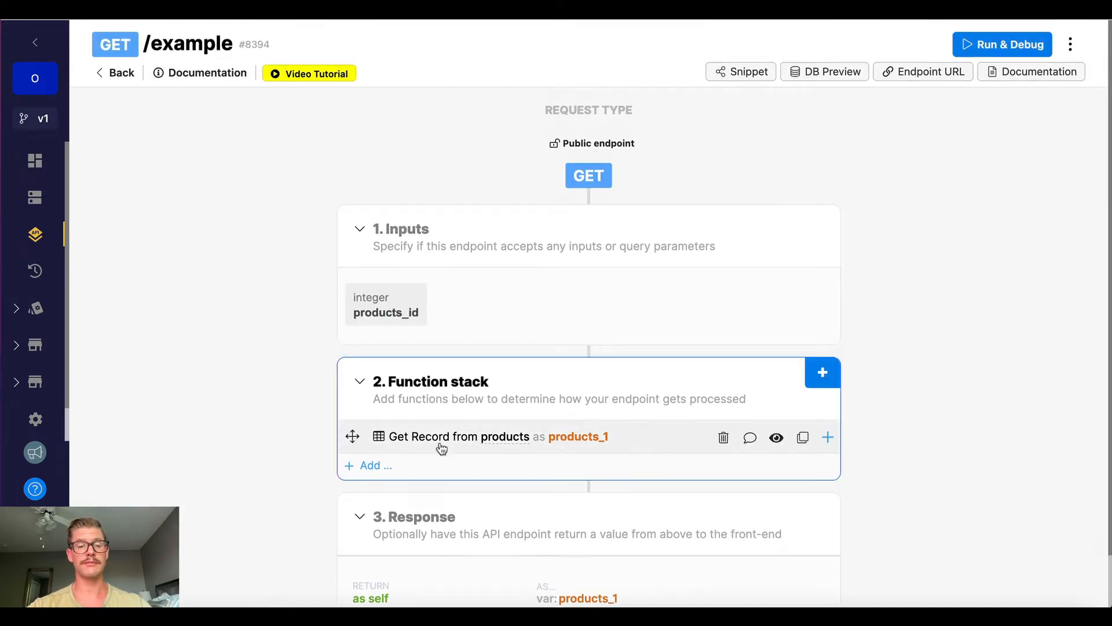
pyautogui.moveTo(553, 455)
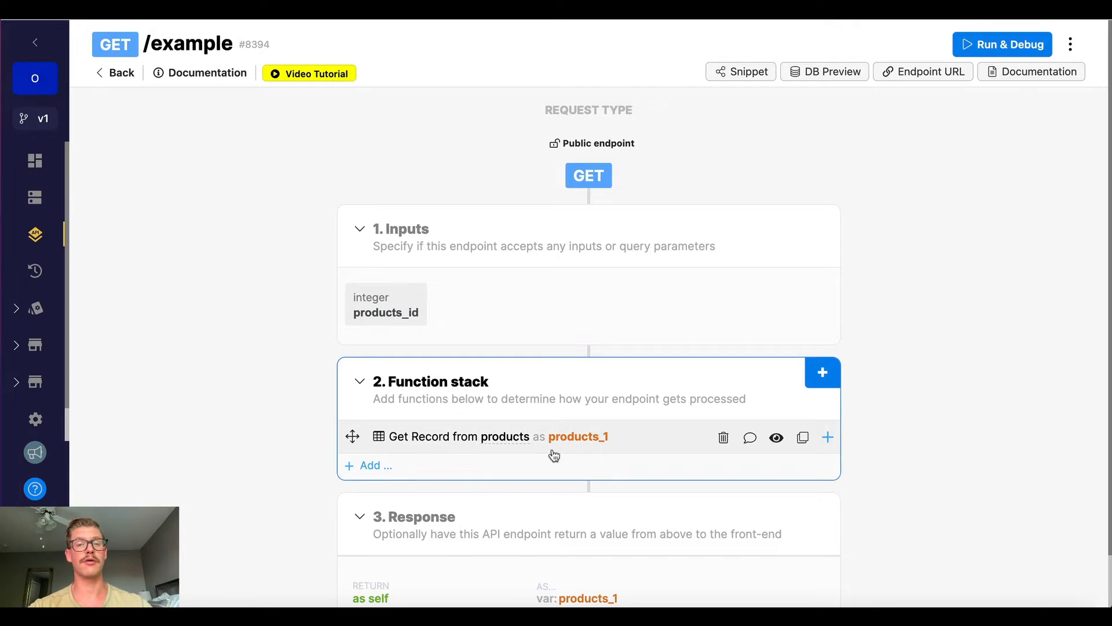
pyautogui.moveTo(1011, 329)
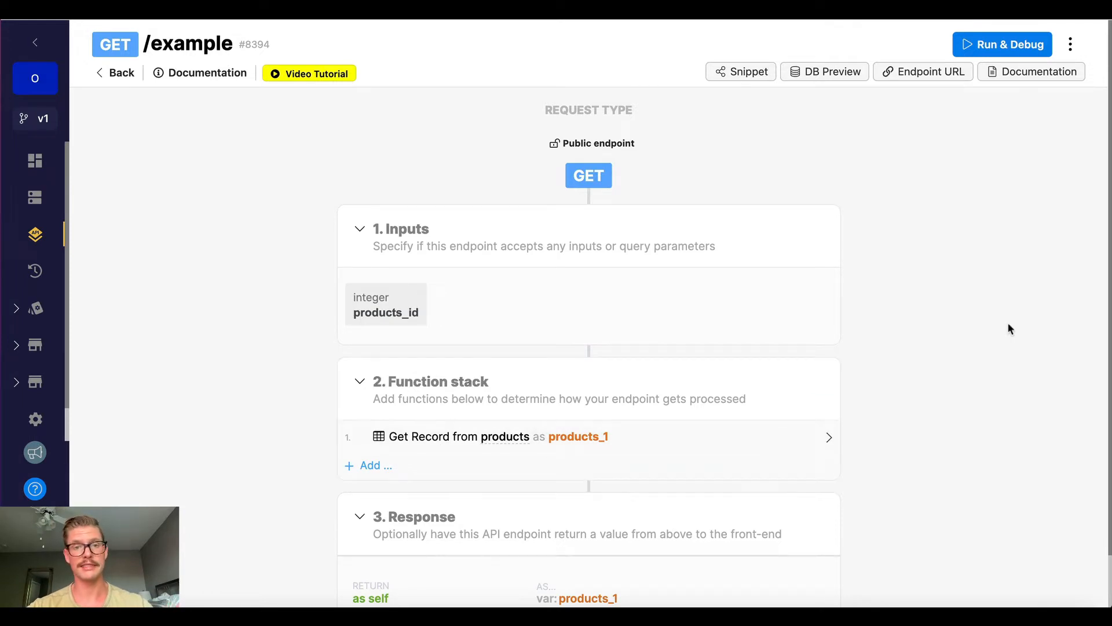
pyautogui.click(1001, 44)
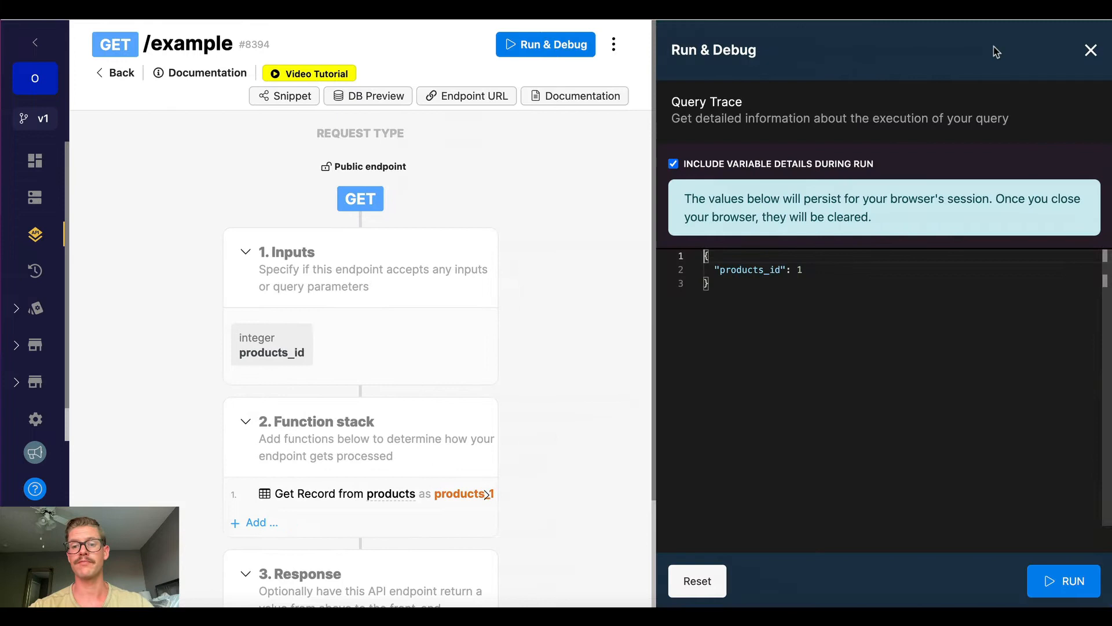
pyautogui.click(1065, 580)
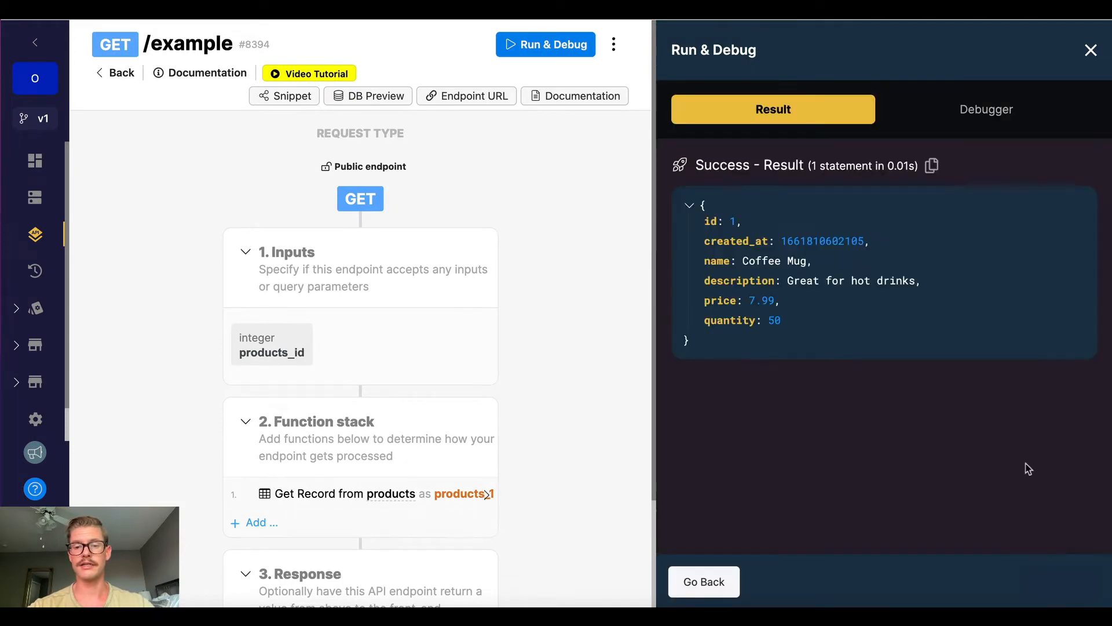
pyautogui.moveTo(922, 377)
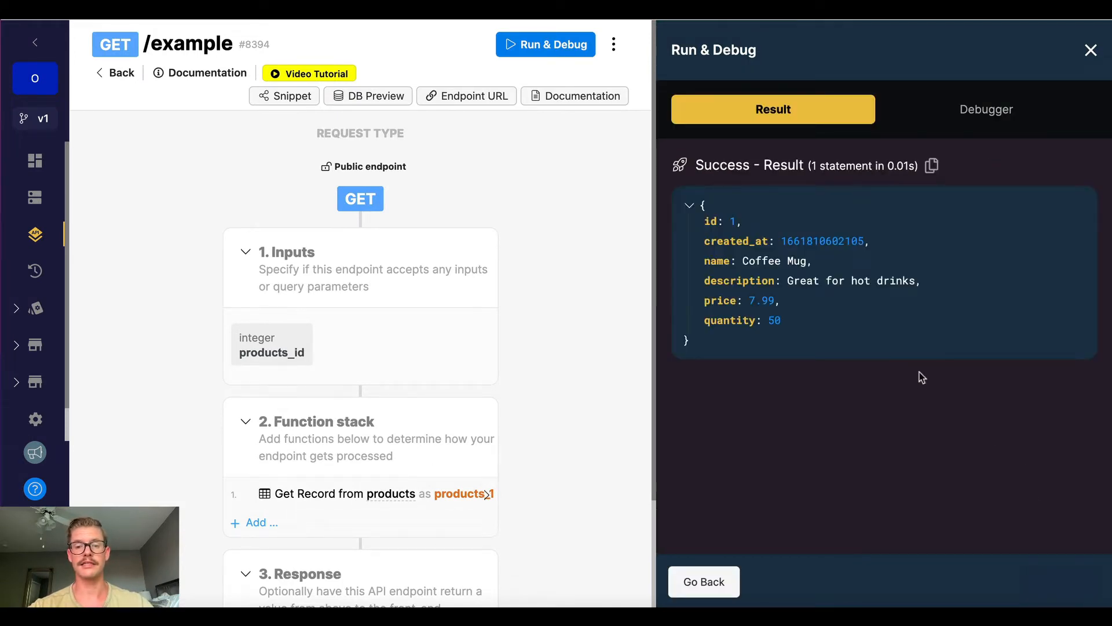
pyautogui.moveTo(704, 234)
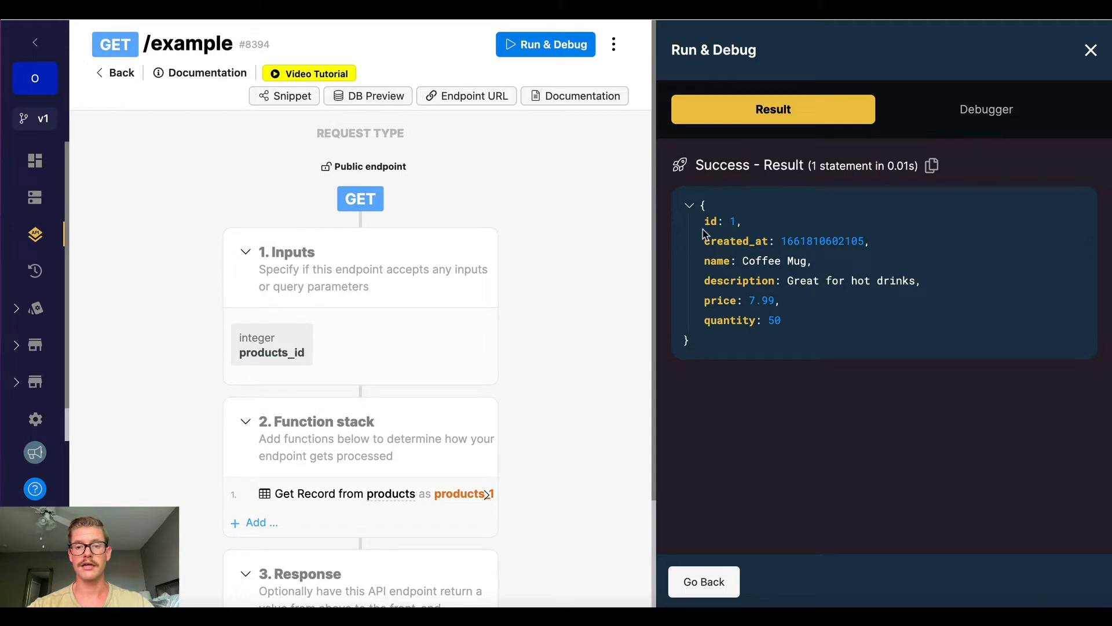
pyautogui.moveTo(812, 236)
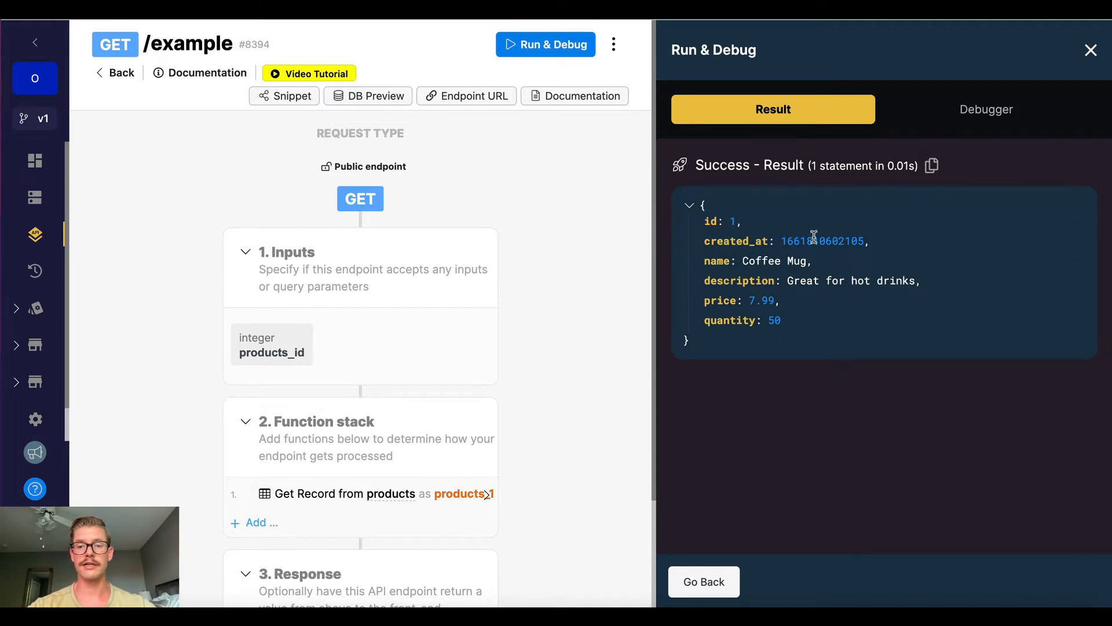
pyautogui.moveTo(794, 300)
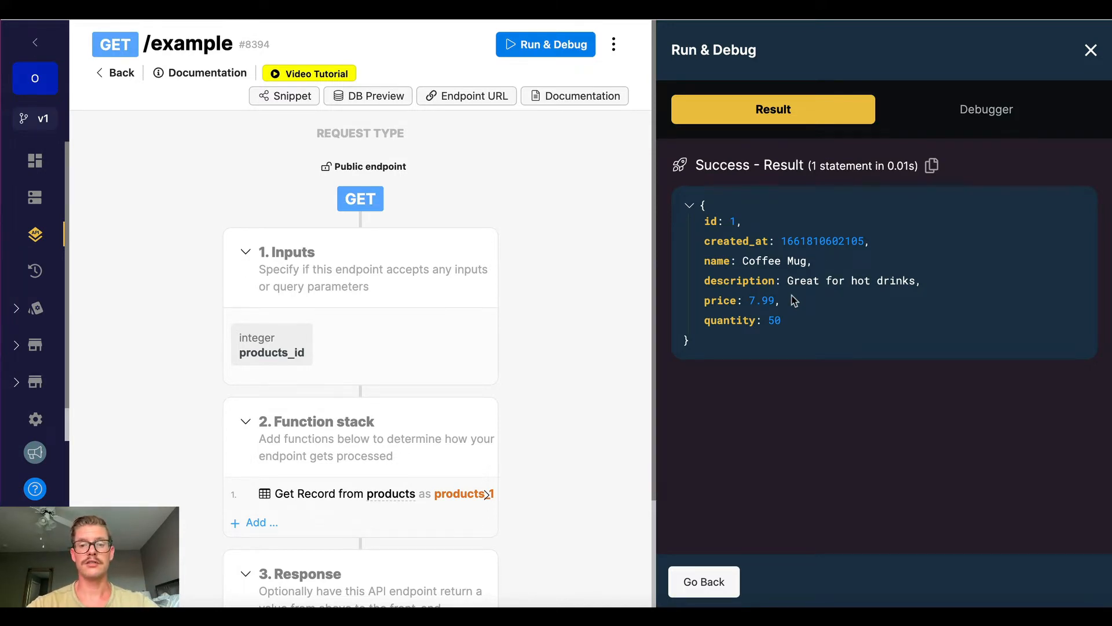
pyautogui.moveTo(743, 378)
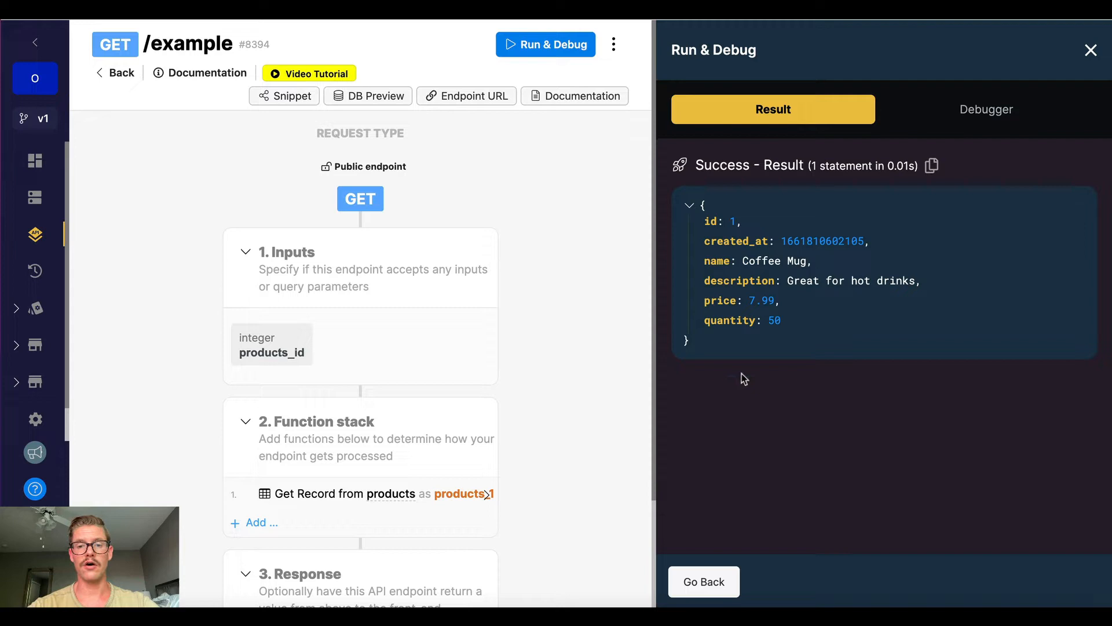
pyautogui.moveTo(709, 236)
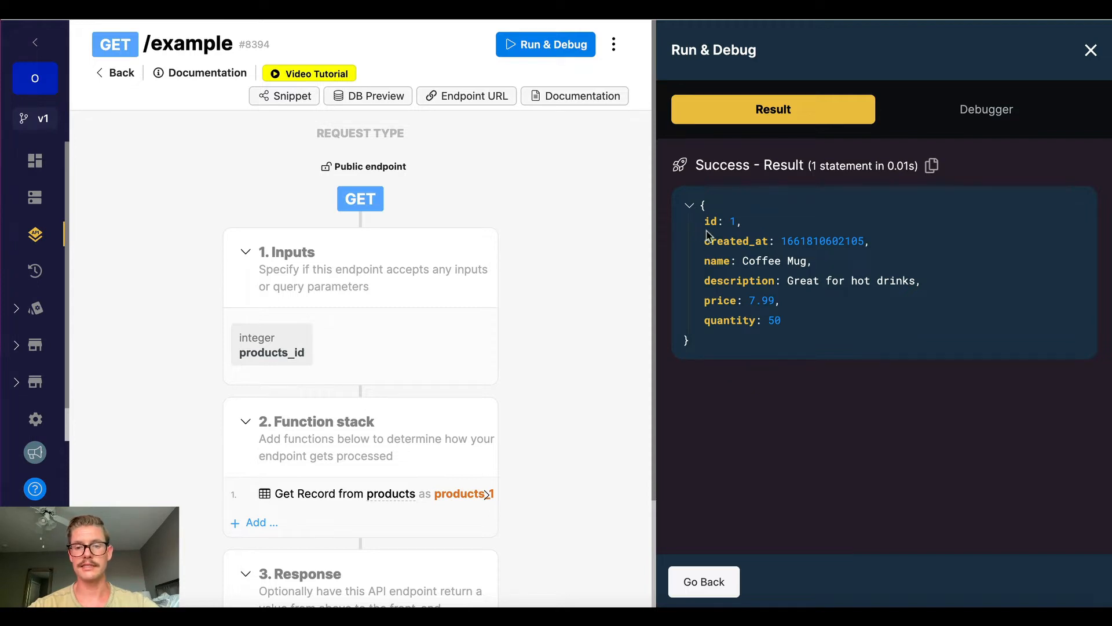
pyautogui.moveTo(695, 317)
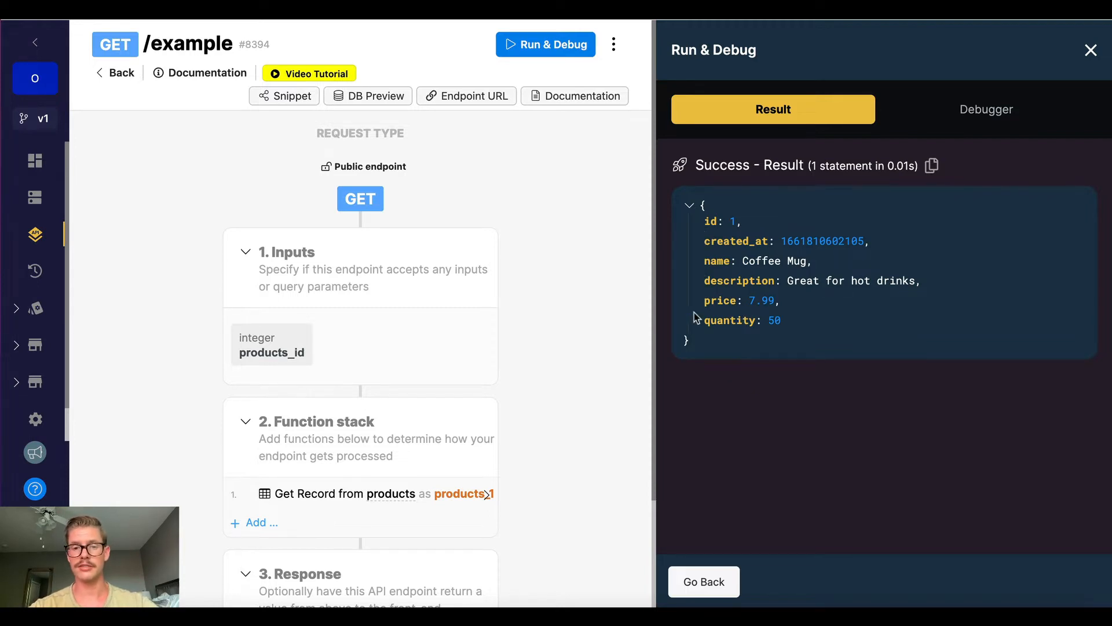
pyautogui.moveTo(701, 382)
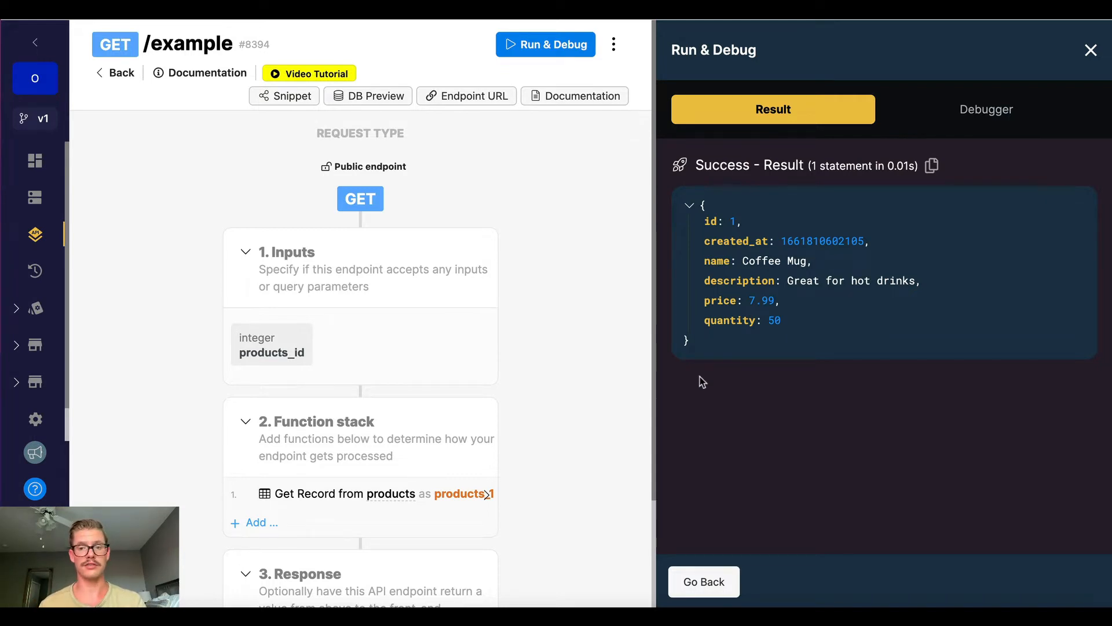
pyautogui.moveTo(835, 275)
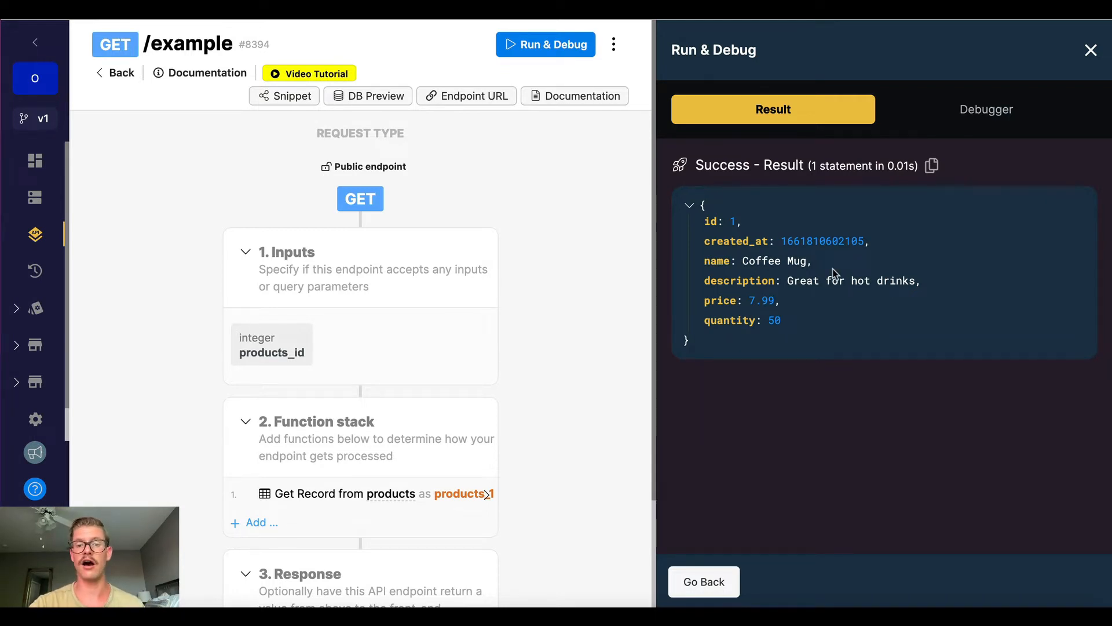
pyautogui.moveTo(783, 338)
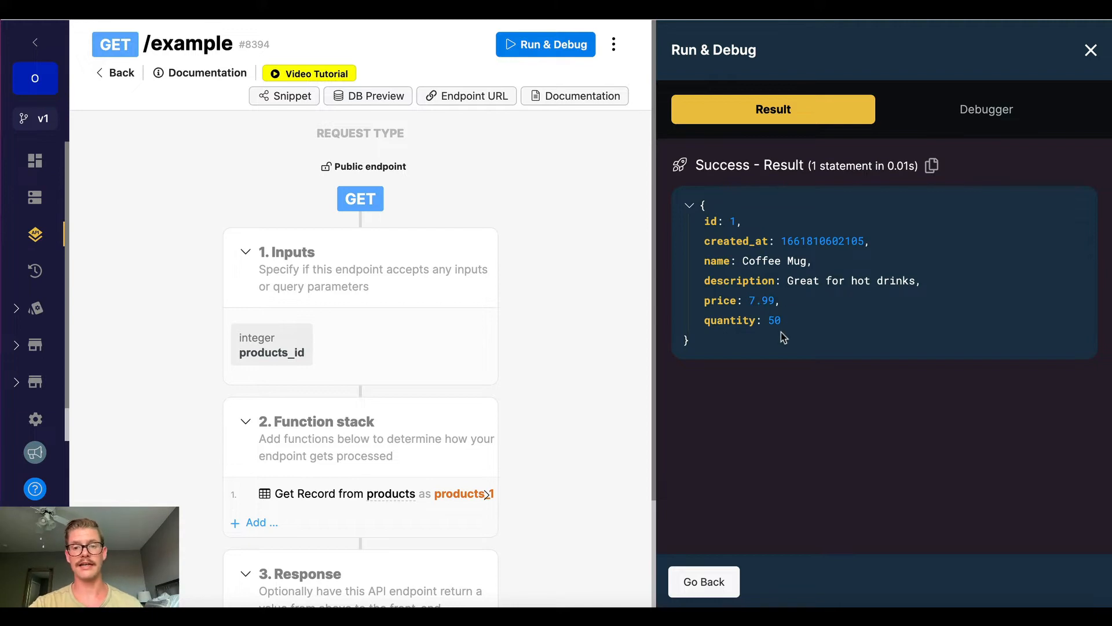
pyautogui.moveTo(918, 395)
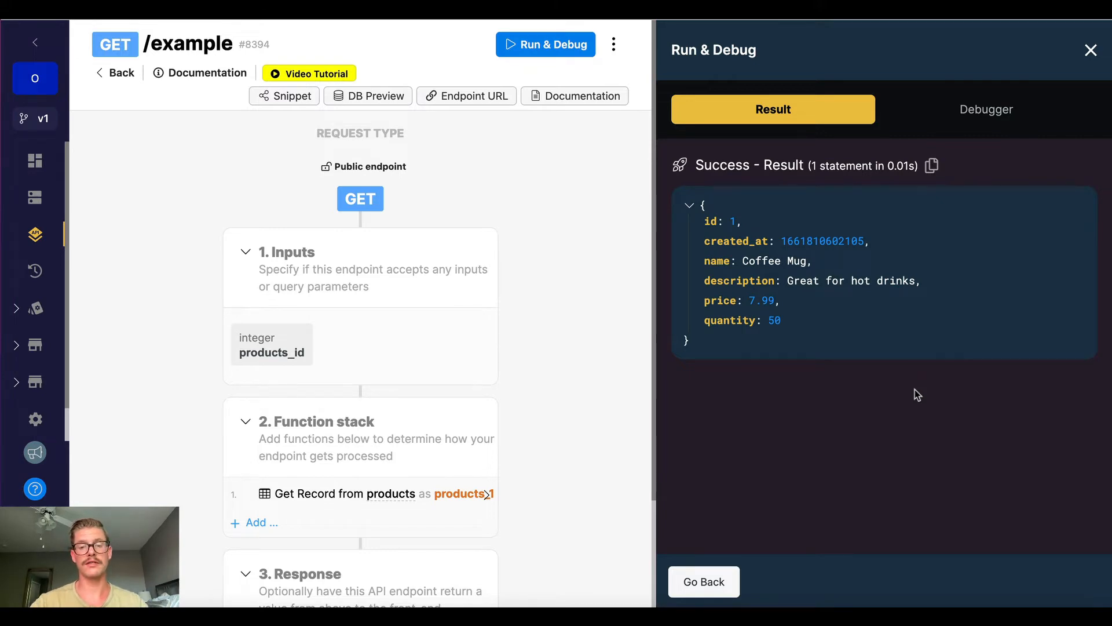
pyautogui.moveTo(724, 321)
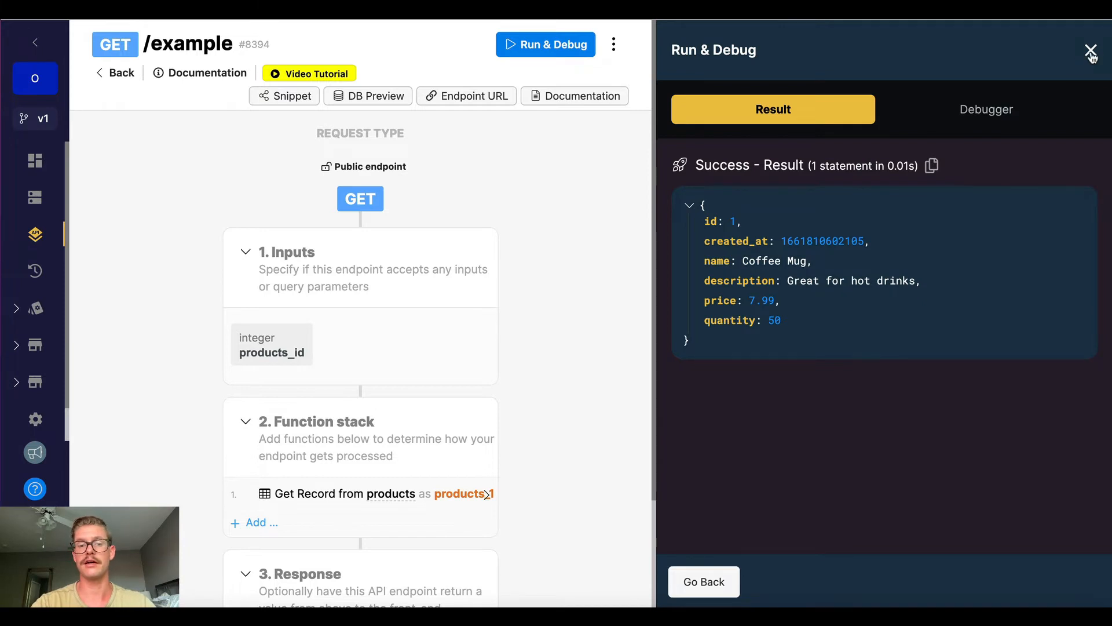
# Close the results and add an Objects > Get Keys function as step 2 of the stack.
pyautogui.click(1090, 52)
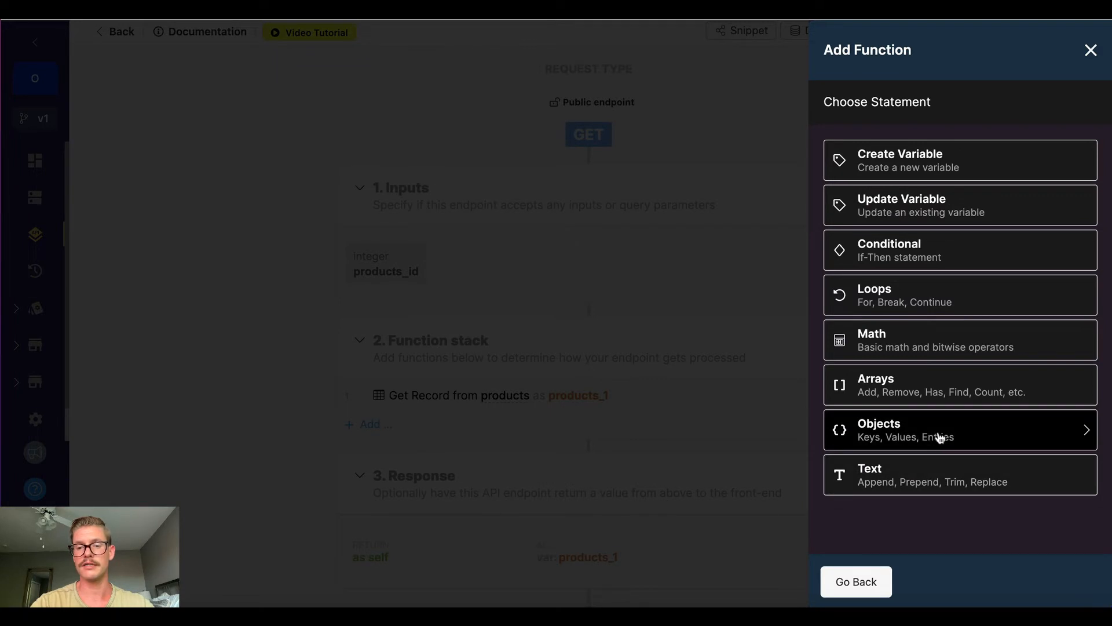
pyautogui.click(936, 429)
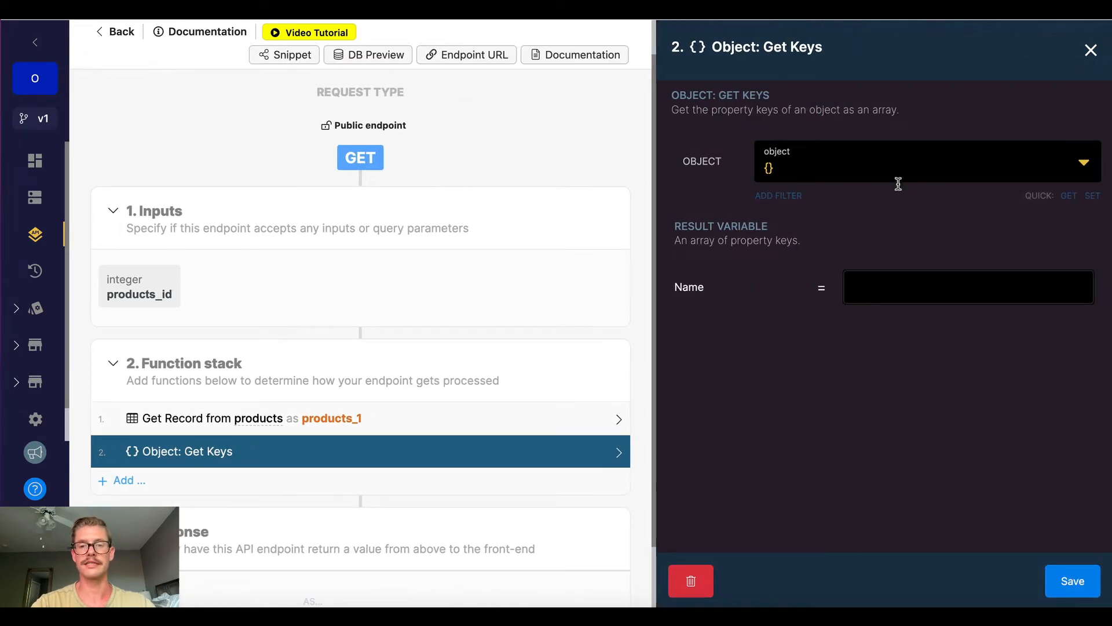
pyautogui.moveTo(922, 164)
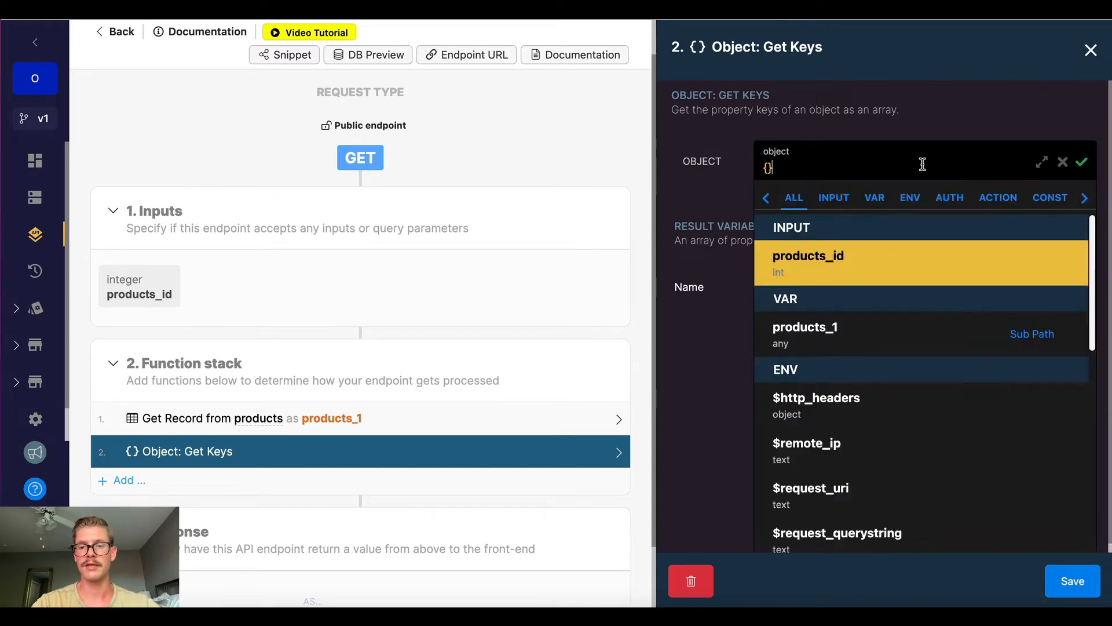
pyautogui.moveTo(866, 329)
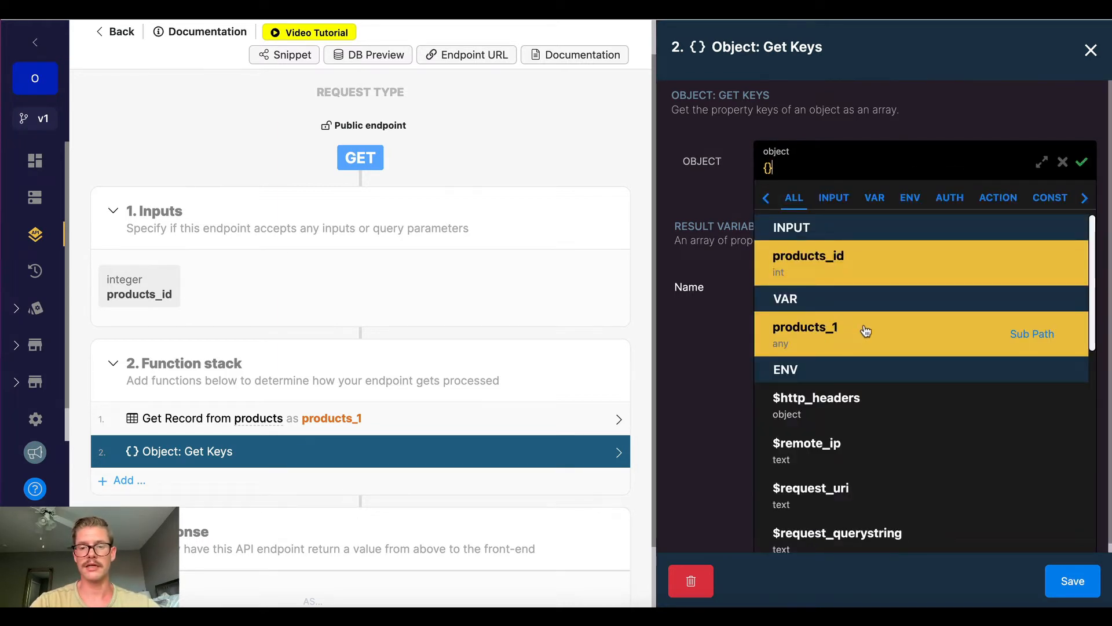
# Point Get Keys at products_1, name its result keys, and return var keys in the response.
pyautogui.click(805, 334)
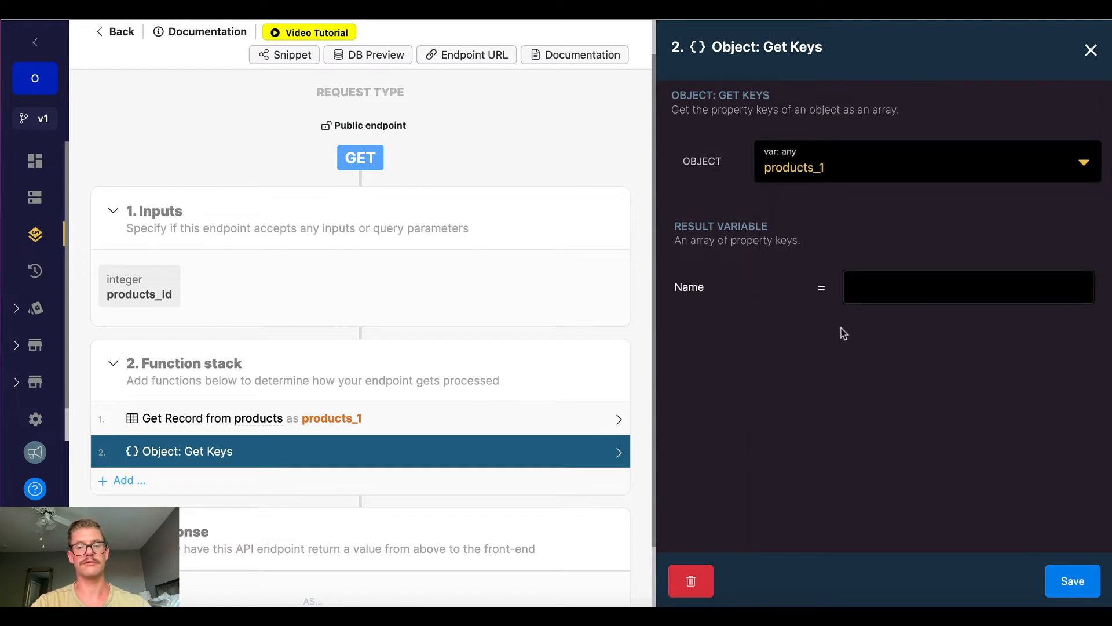
pyautogui.click(968, 286)
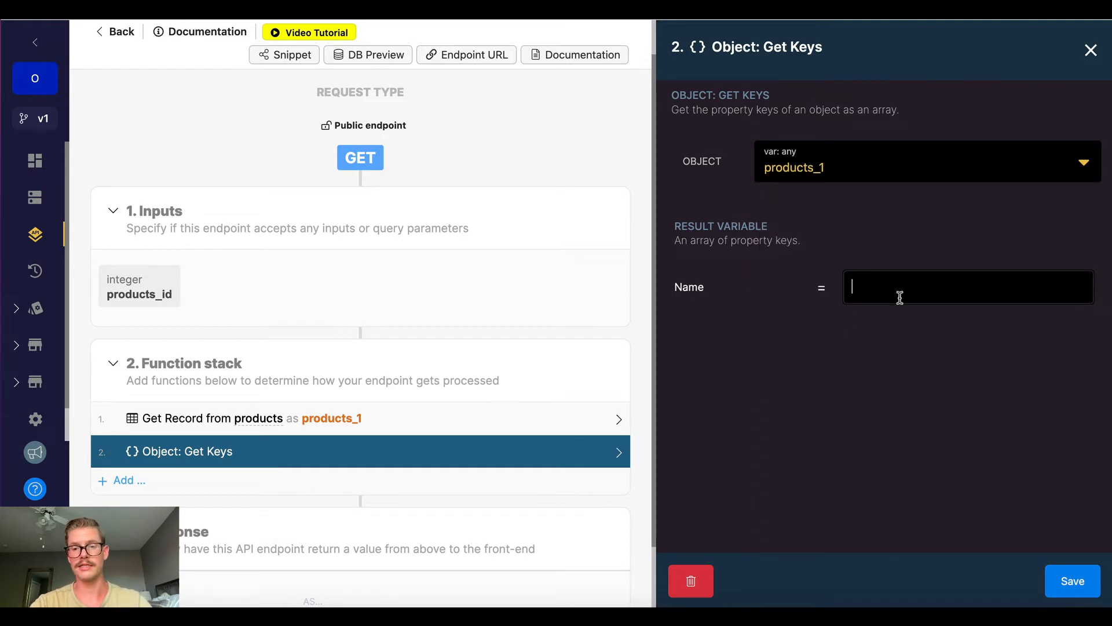
pyautogui.write('keys')
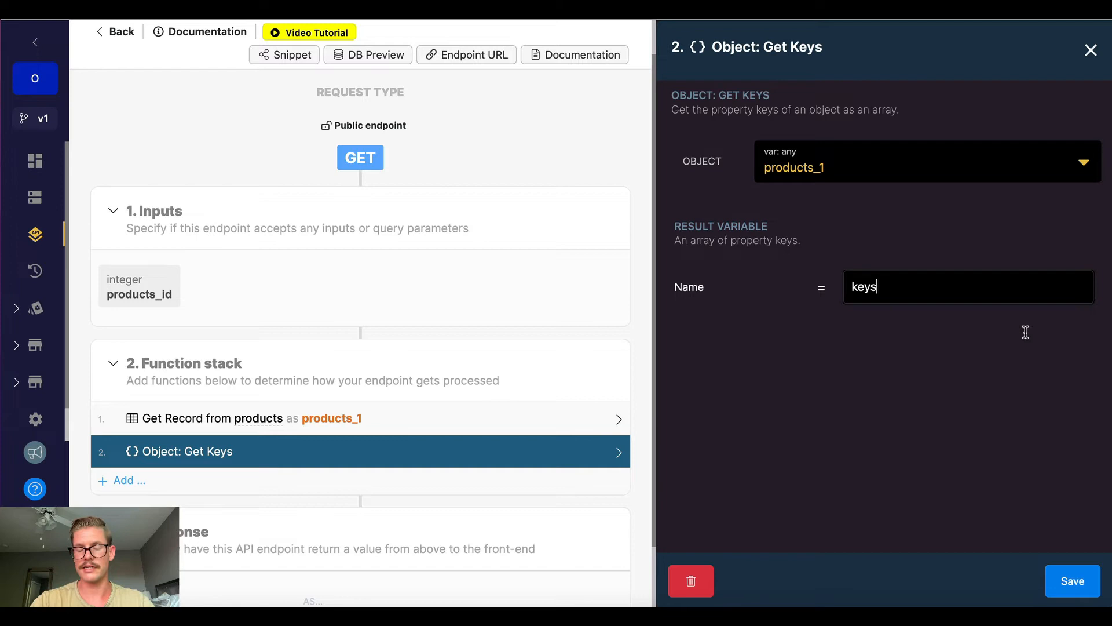
pyautogui.click(1072, 580)
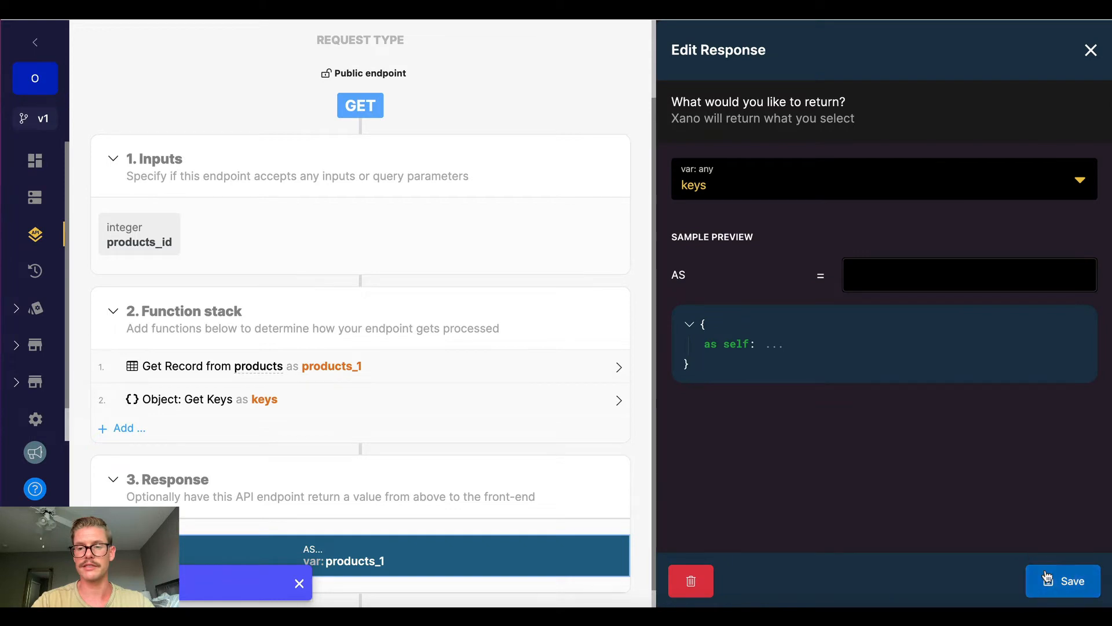
pyautogui.click(1062, 581)
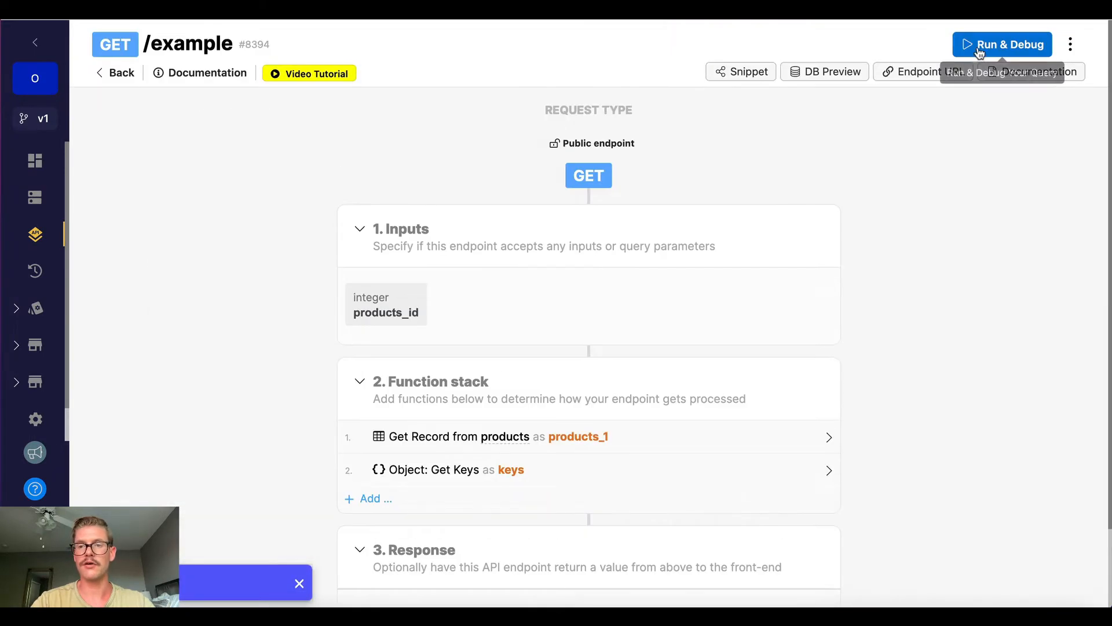
# Run the endpoint, see keys id, created_at, name, description, price, quantity, then close results.
pyautogui.click(1002, 44)
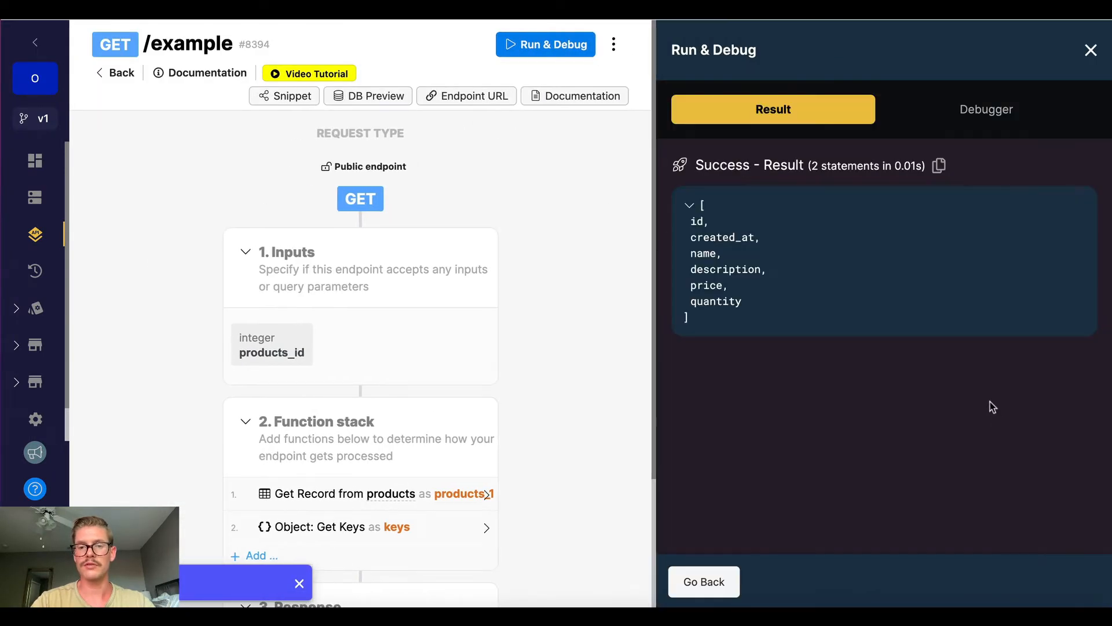
pyautogui.moveTo(752, 292)
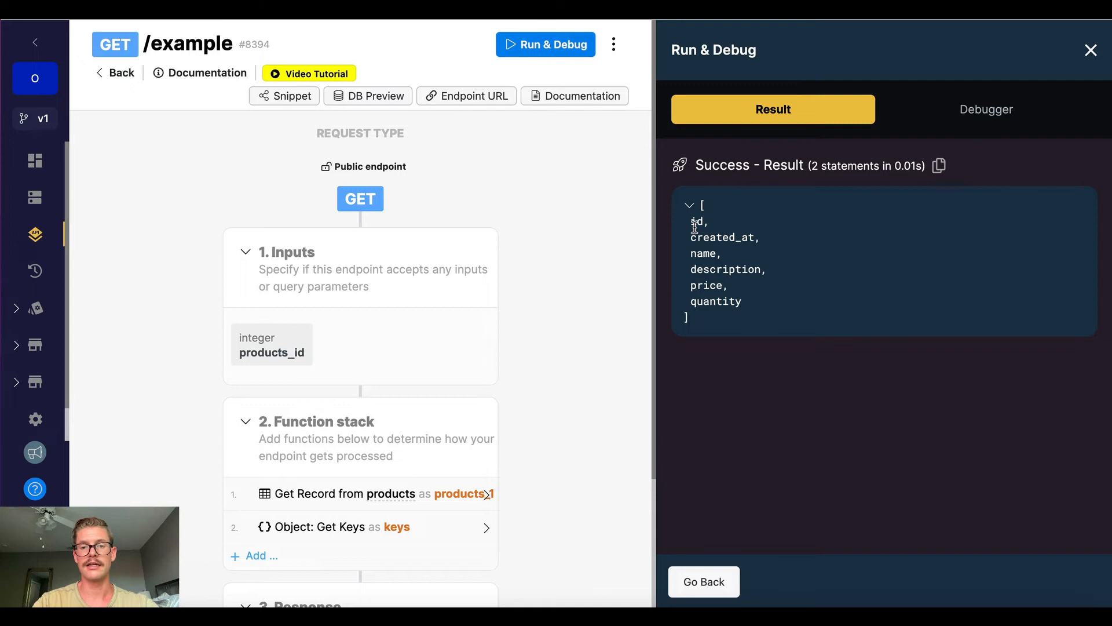
pyautogui.moveTo(694, 218)
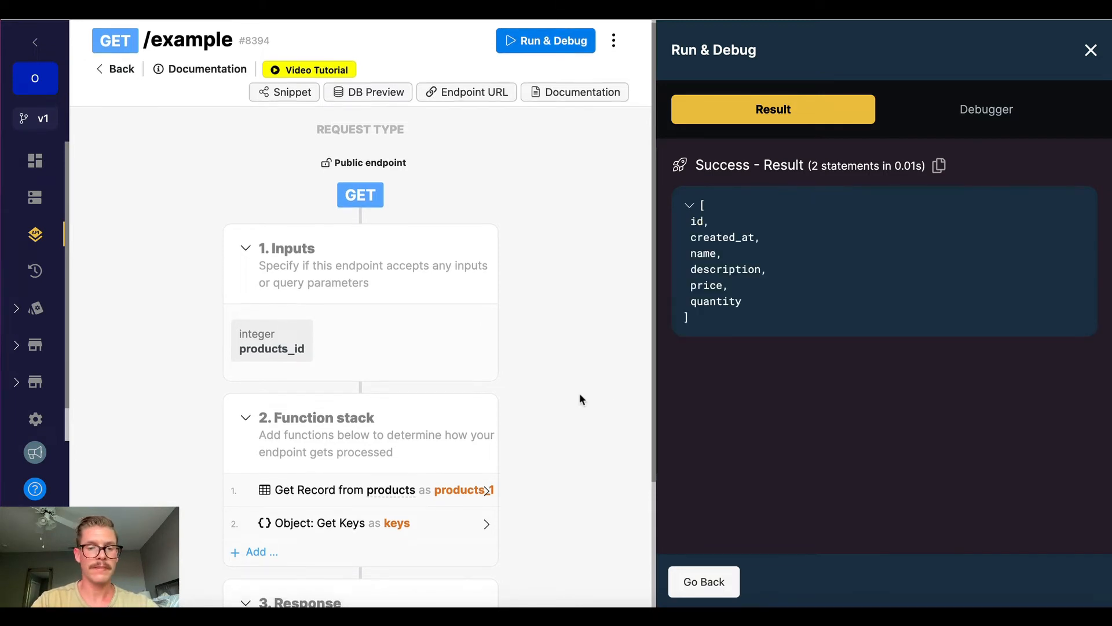
pyautogui.scroll(-3)
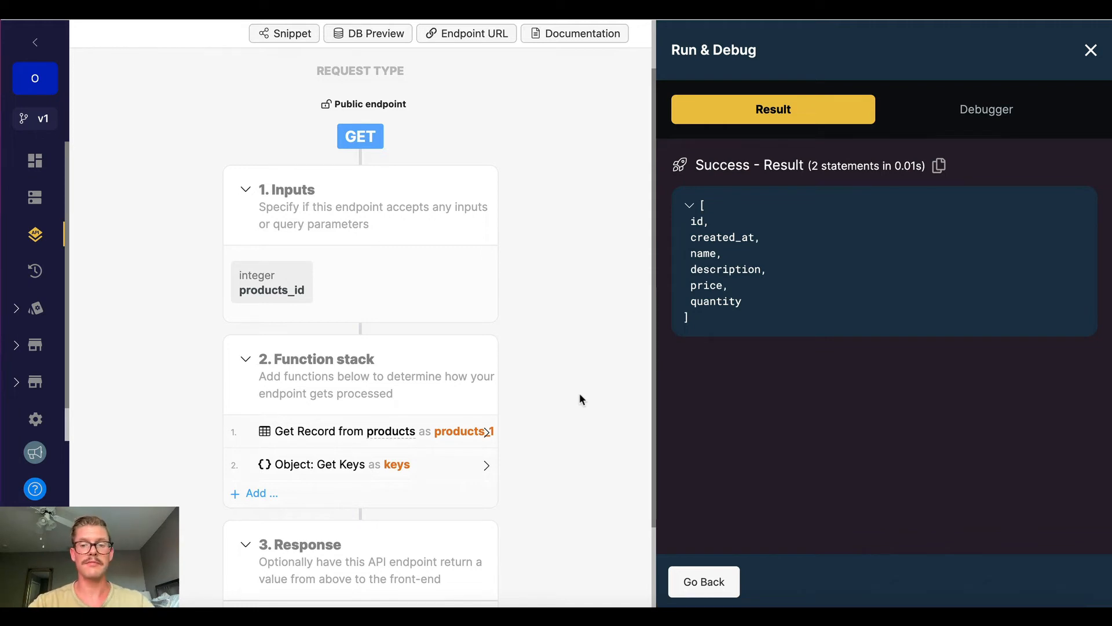
pyautogui.click(1091, 50)
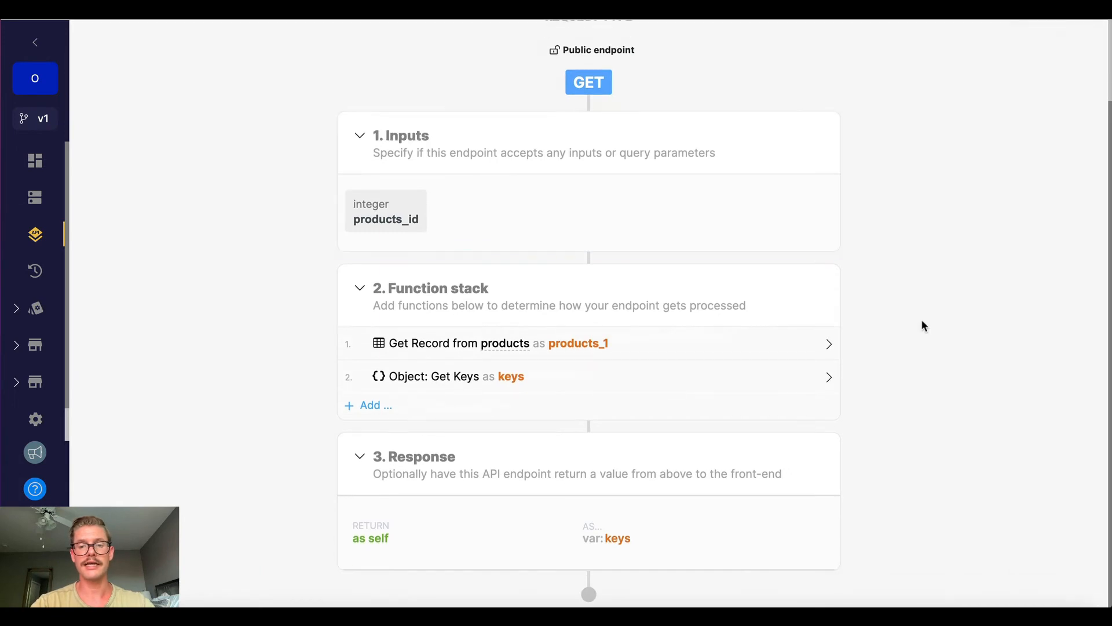
pyautogui.moveTo(804, 344)
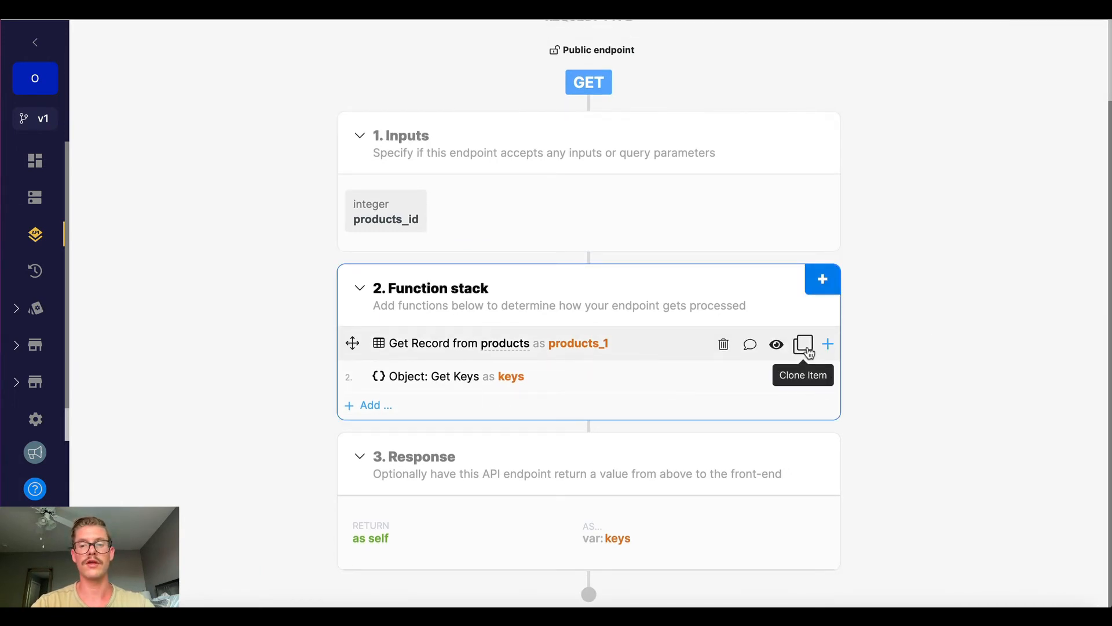
# Clone Get Record, then insert a Query all Records from products step as products_1 before Get Keys.
pyautogui.click(803, 345)
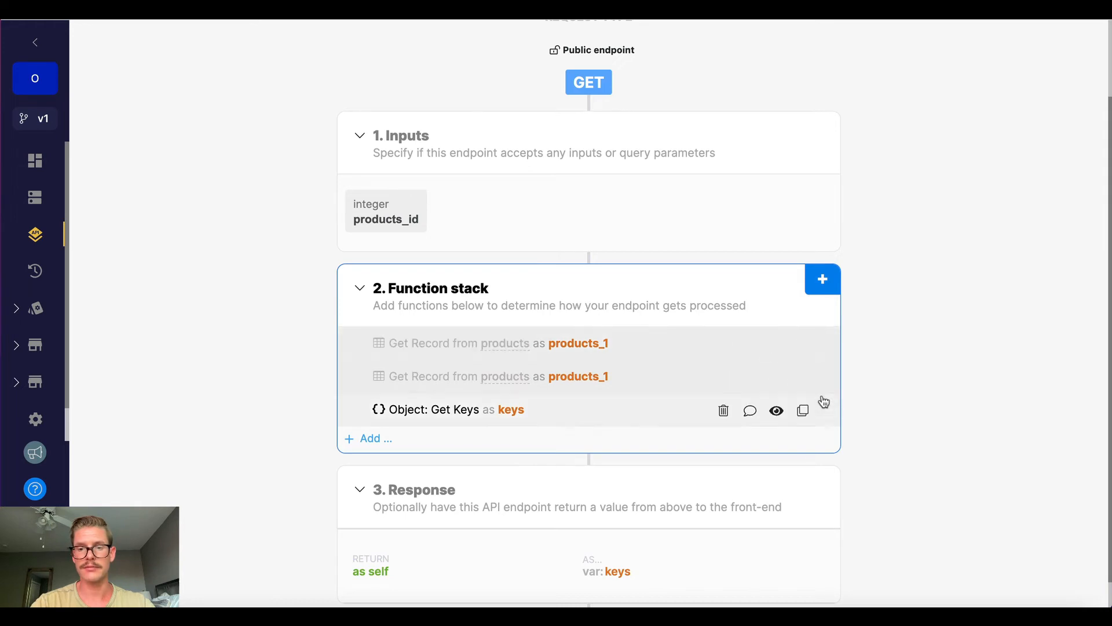
pyautogui.click(822, 278)
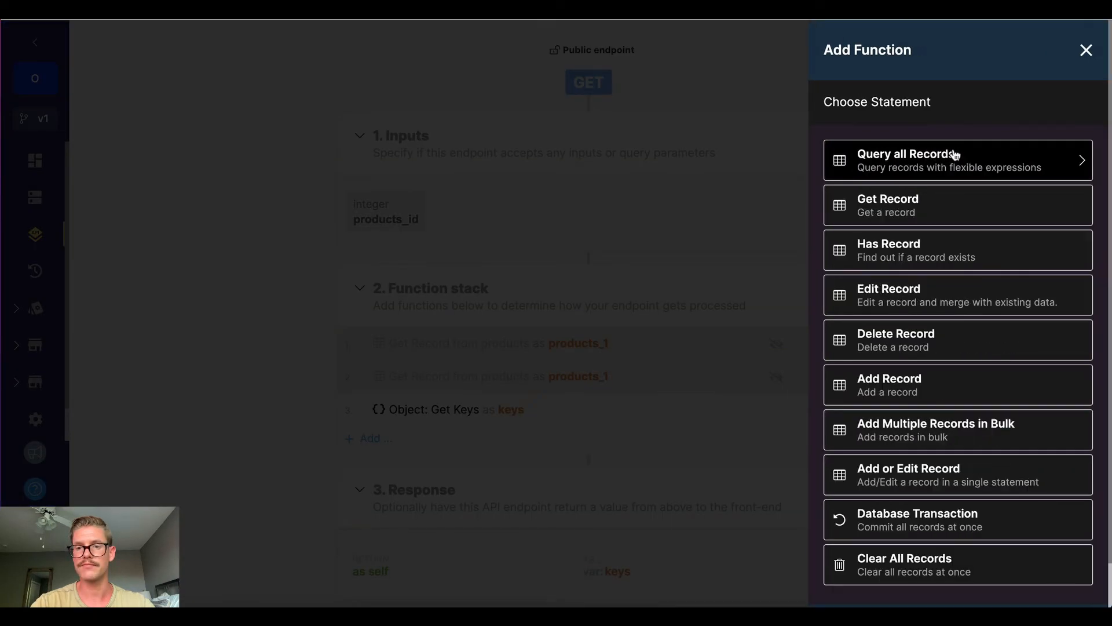
pyautogui.click(957, 160)
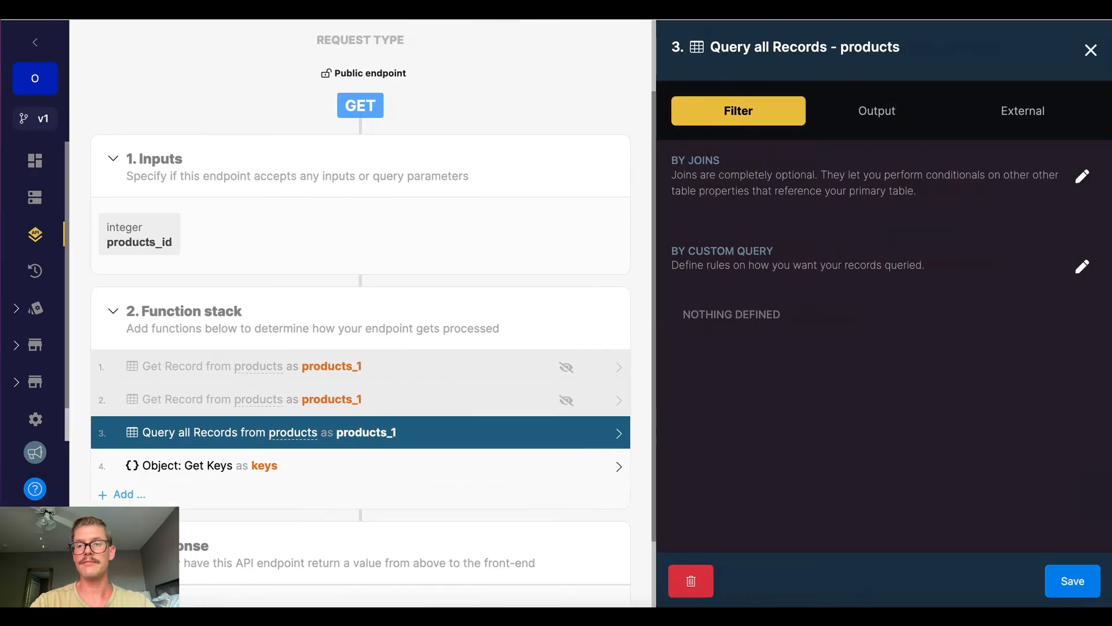
pyautogui.click(217, 465)
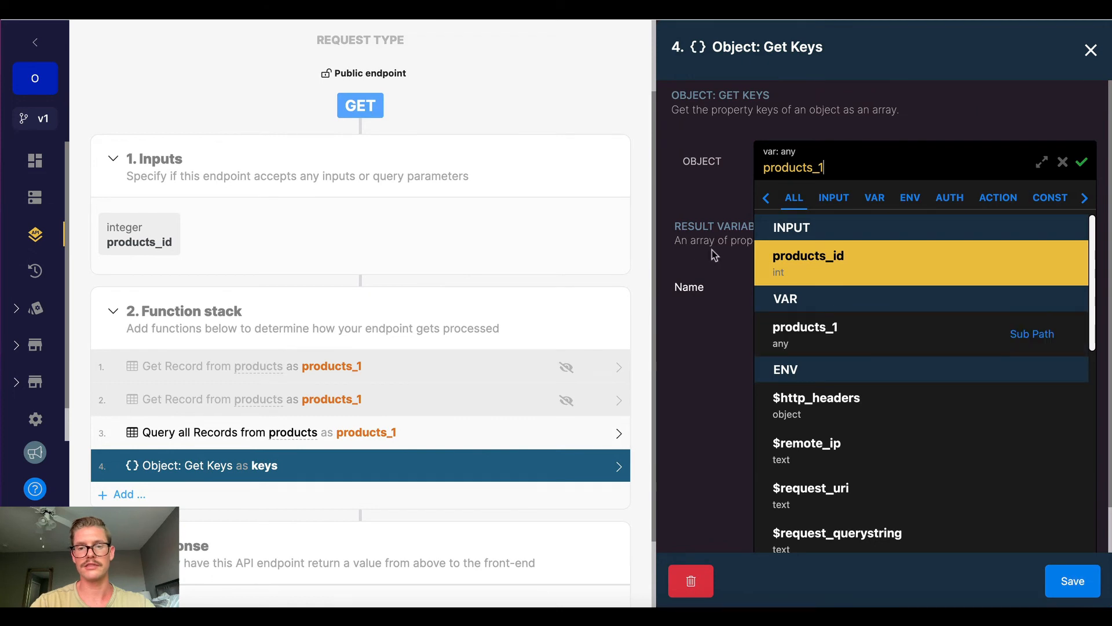
pyautogui.click(1091, 50)
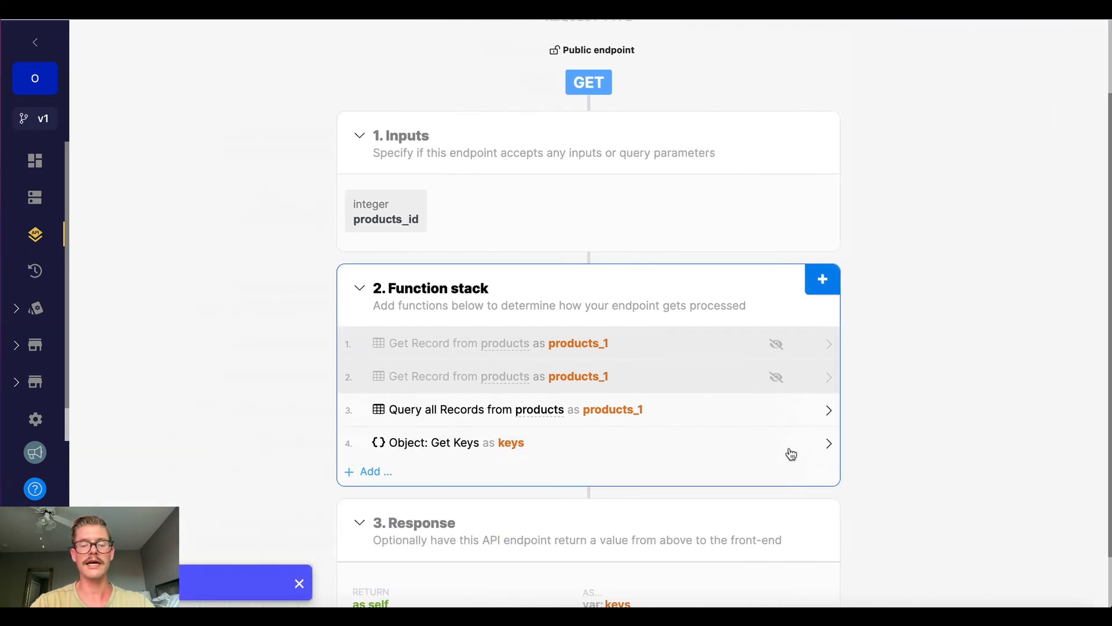
pyautogui.click(546, 44)
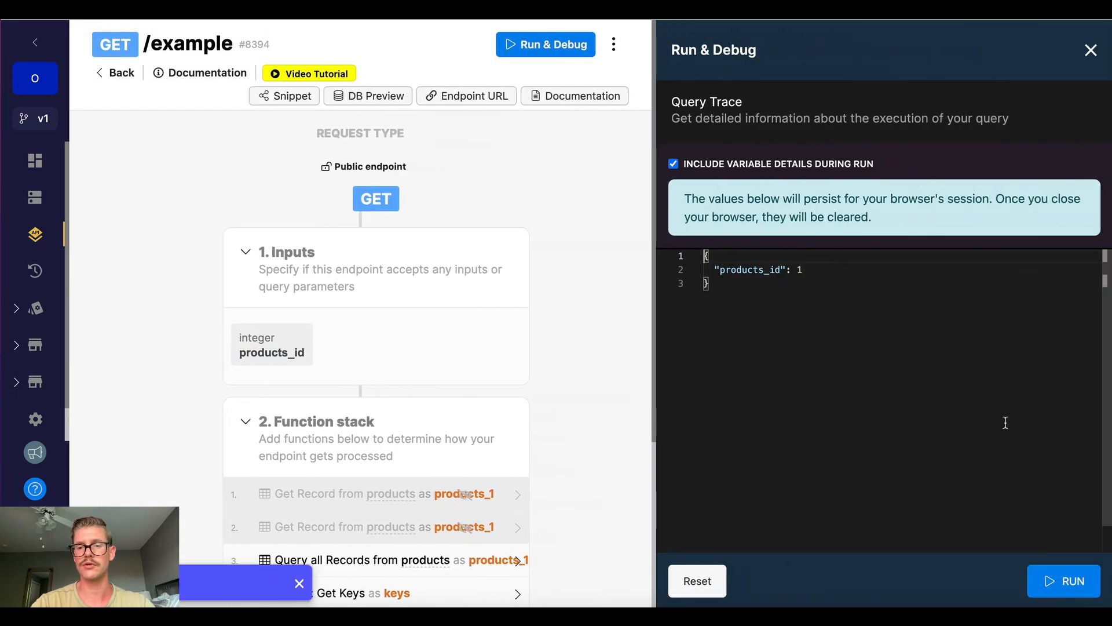
# Run the endpoint, see it return only indices 0–4, and close the results.
pyautogui.click(1063, 580)
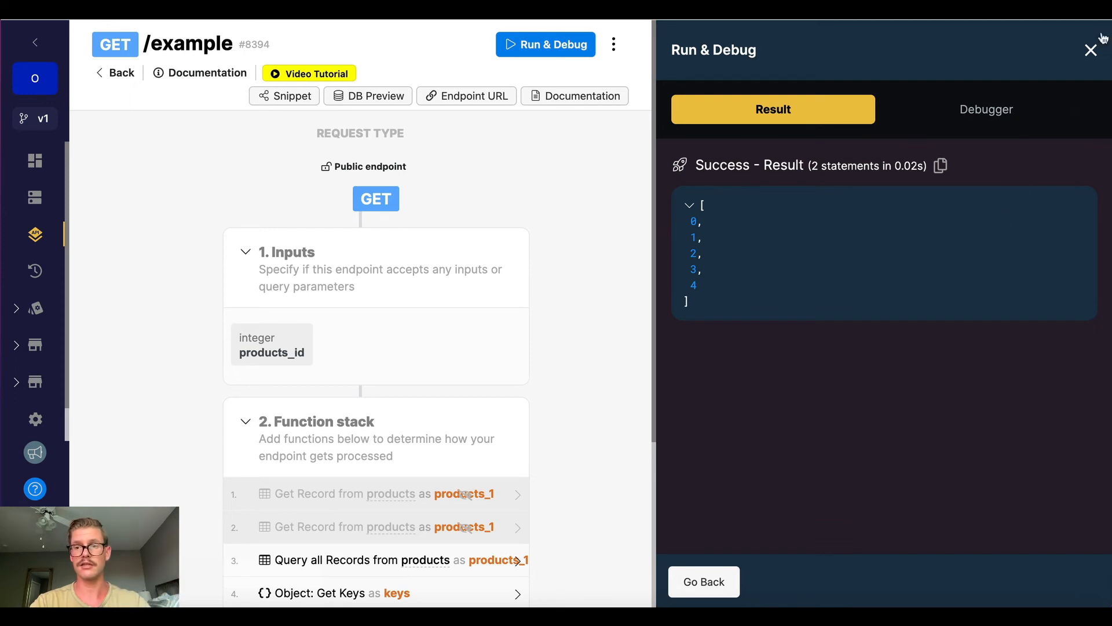
pyautogui.click(1091, 50)
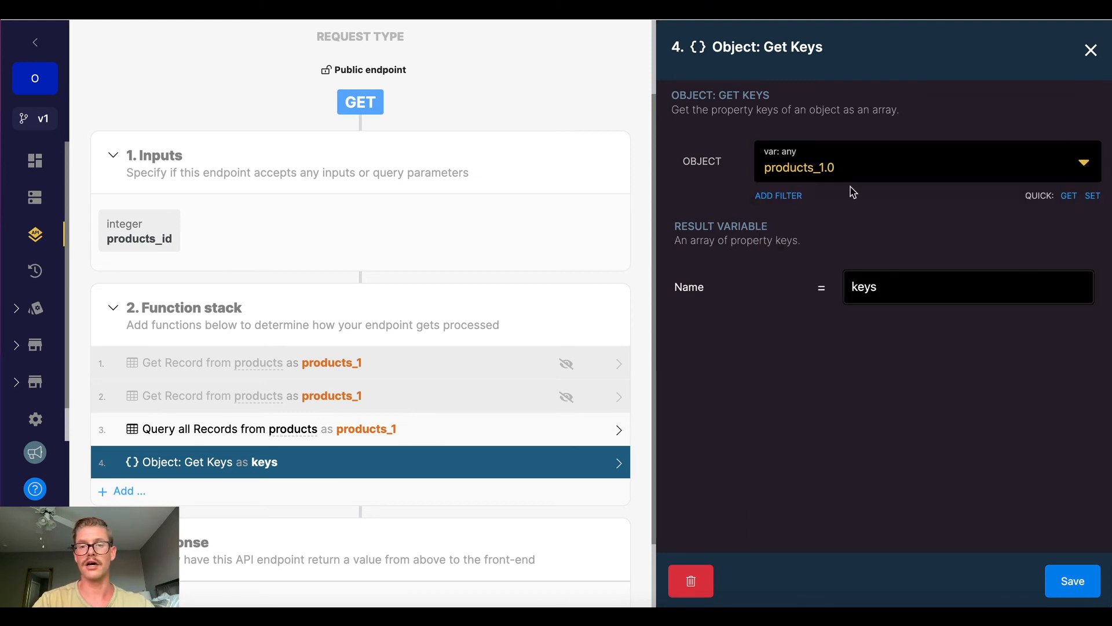
# Confirm products_1.0 as the Get Keys object and save the step.
pyautogui.click(1072, 581)
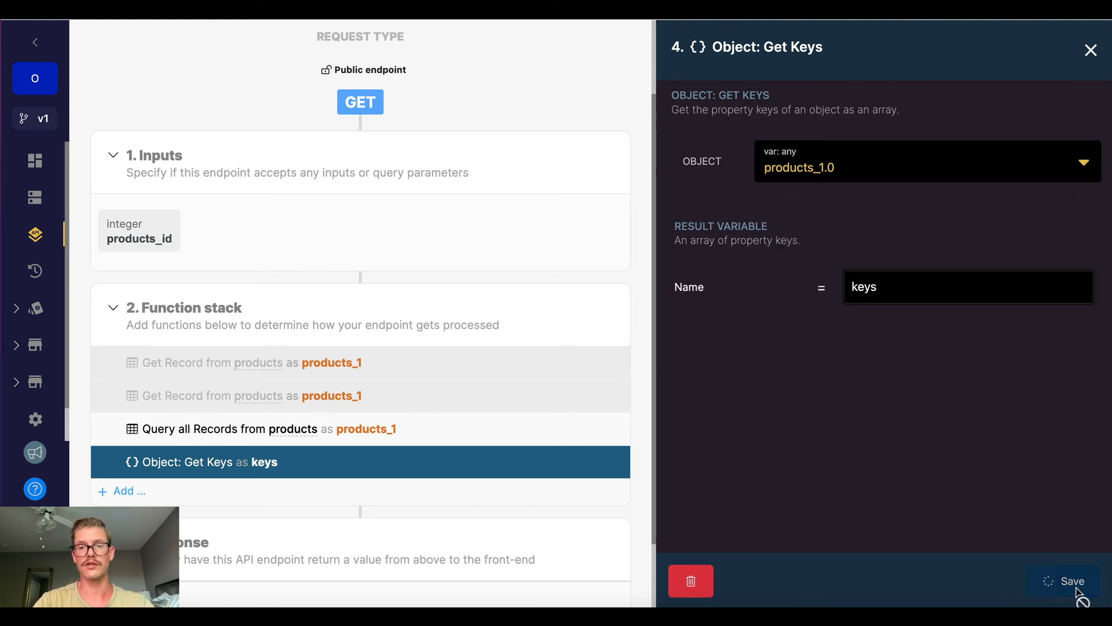
pyautogui.click(1071, 581)
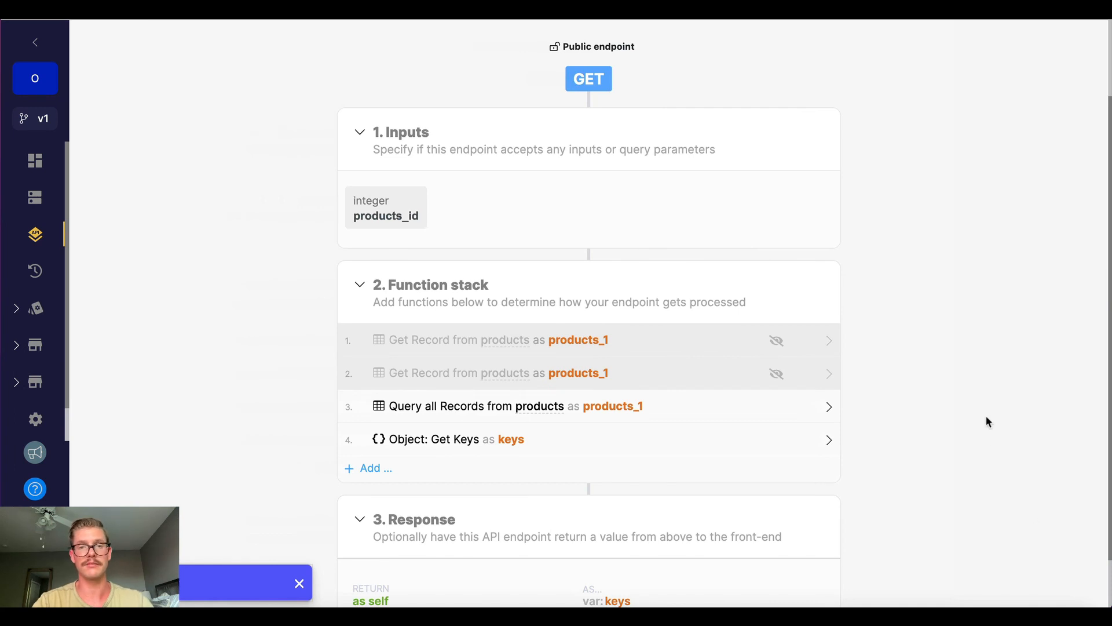
pyautogui.scroll(3)
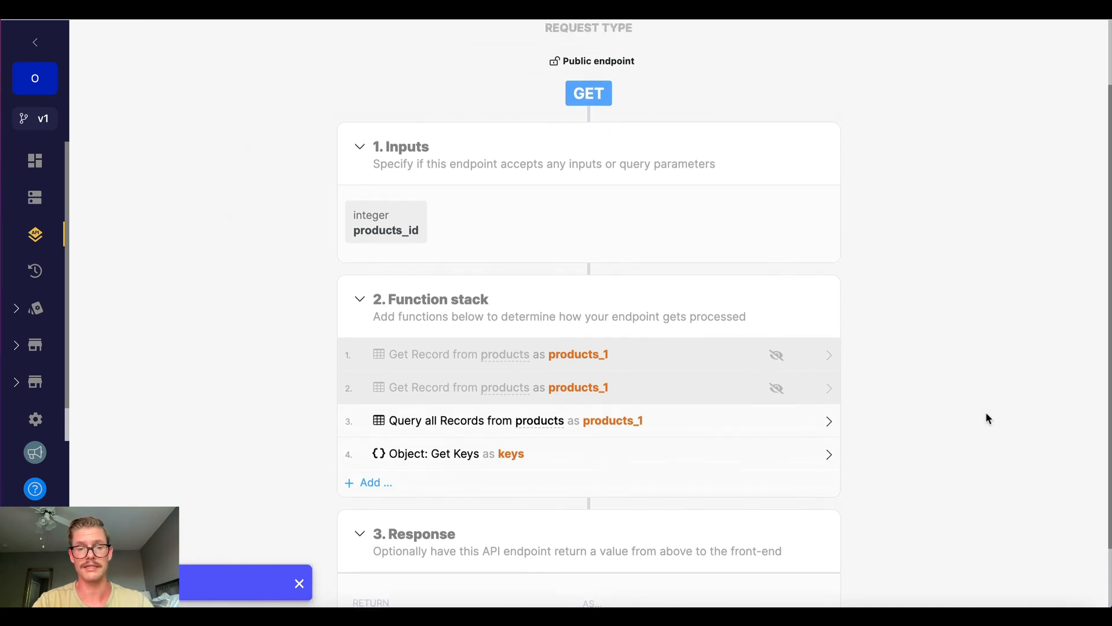
# Run the endpoint again, confirm it returns the product keys id through quantity, and close results.
pyautogui.click(544, 44)
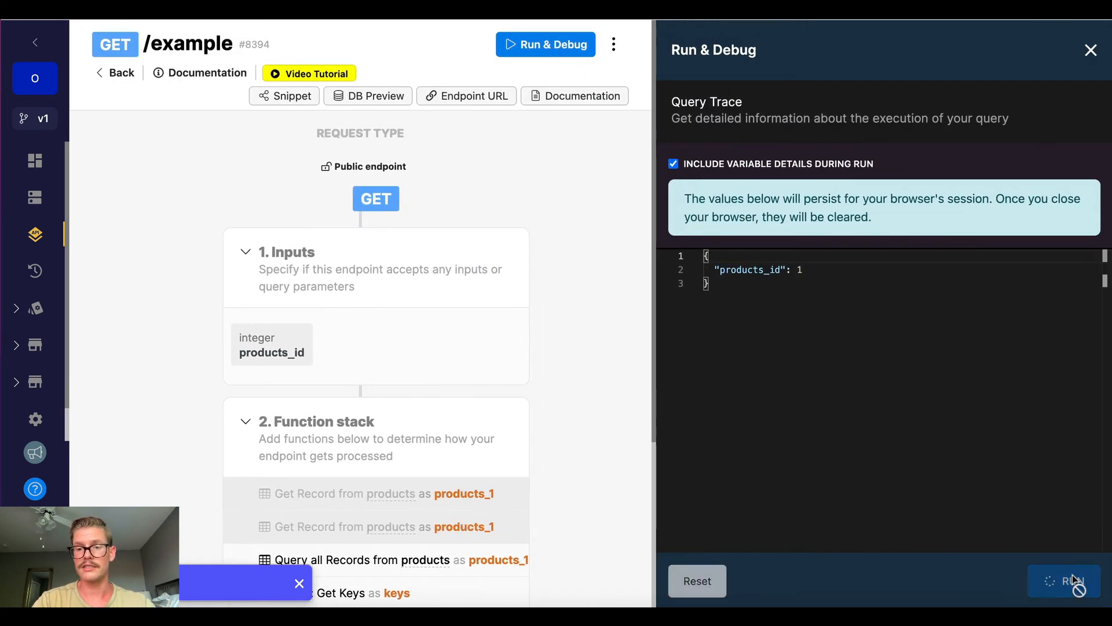
pyautogui.click(1067, 581)
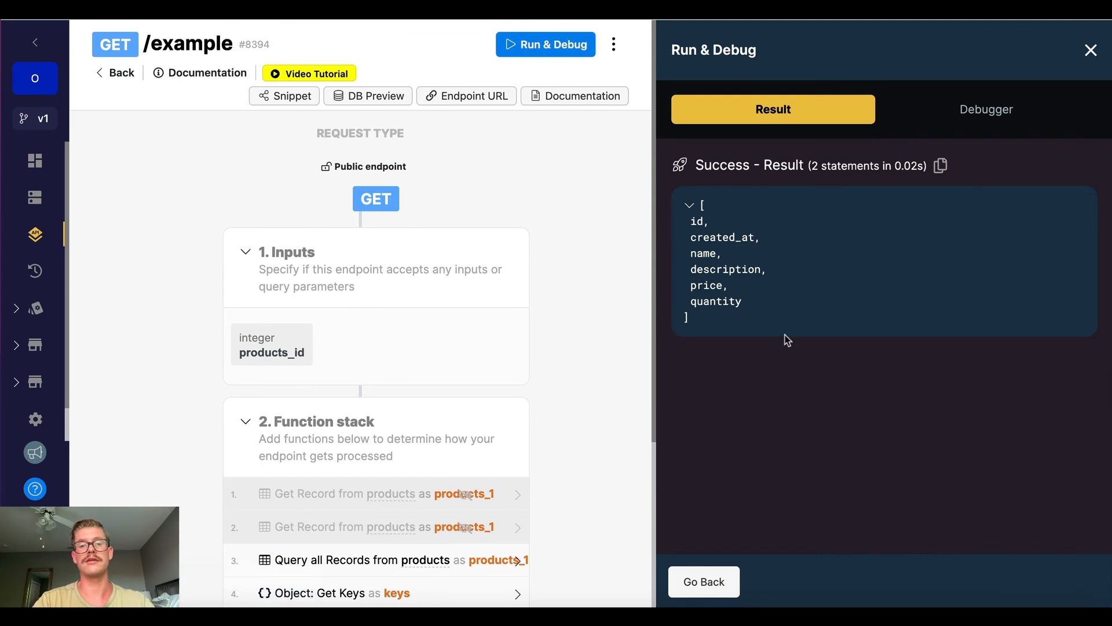
pyautogui.moveTo(775, 329)
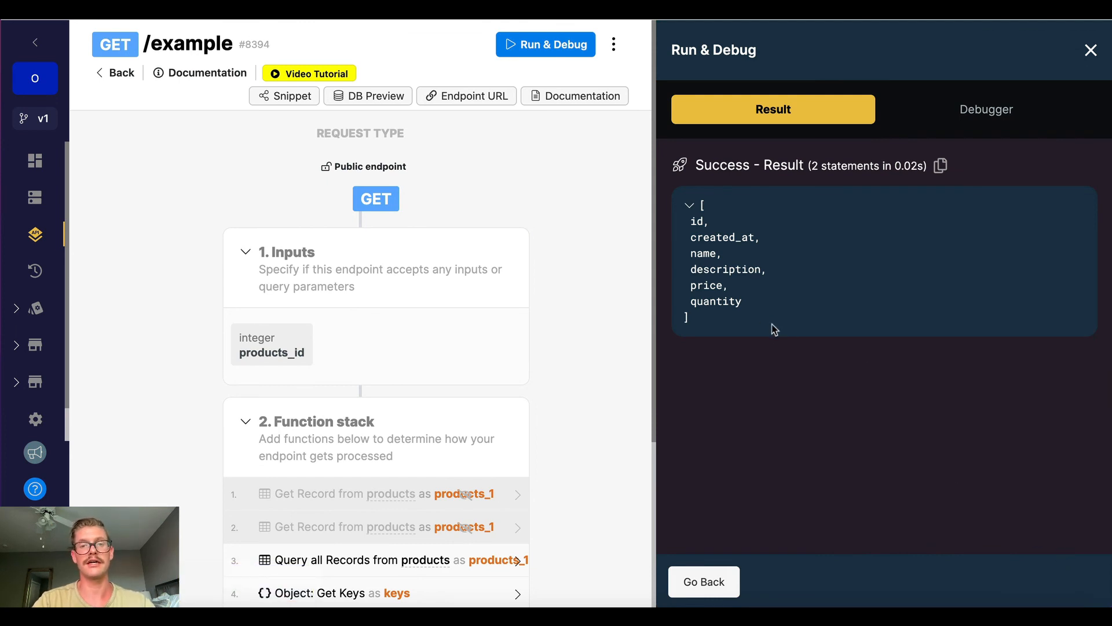
pyautogui.scroll(-3)
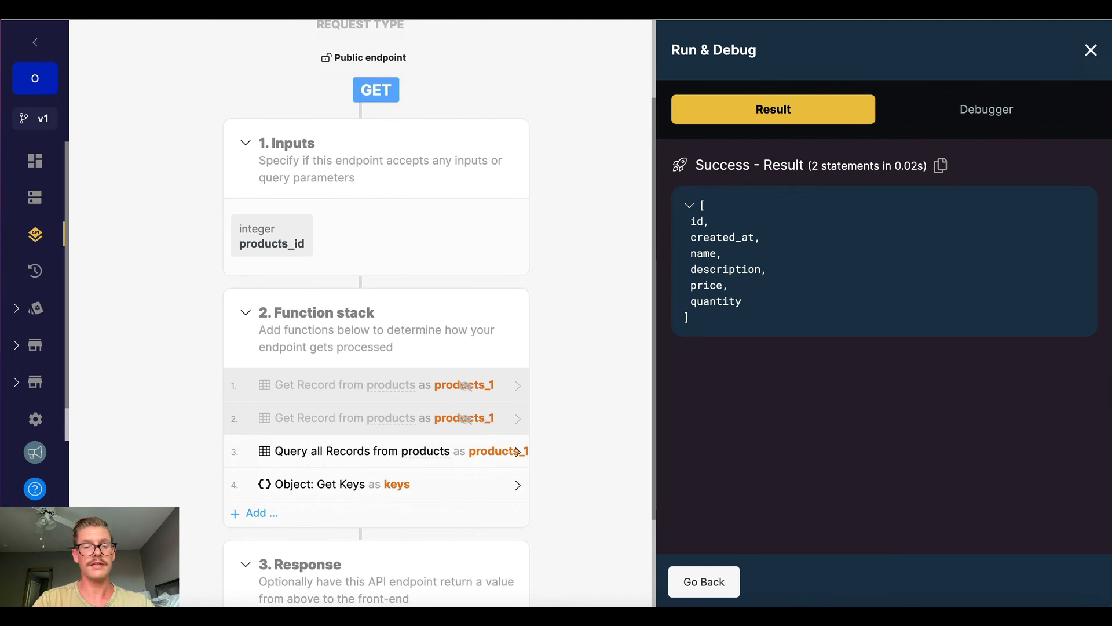
pyautogui.click(1090, 50)
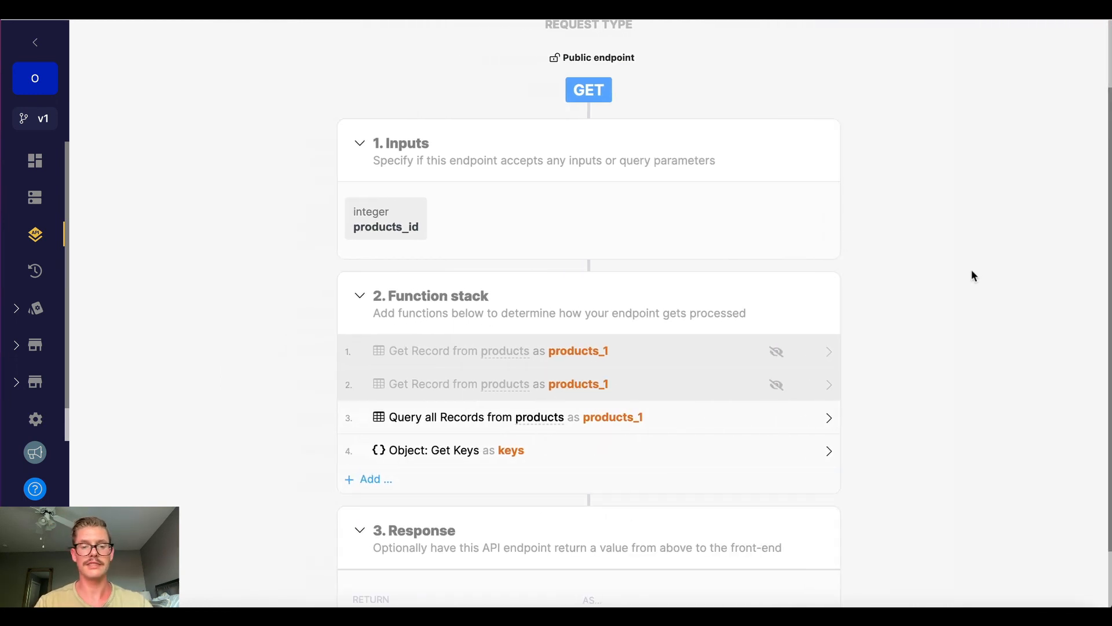